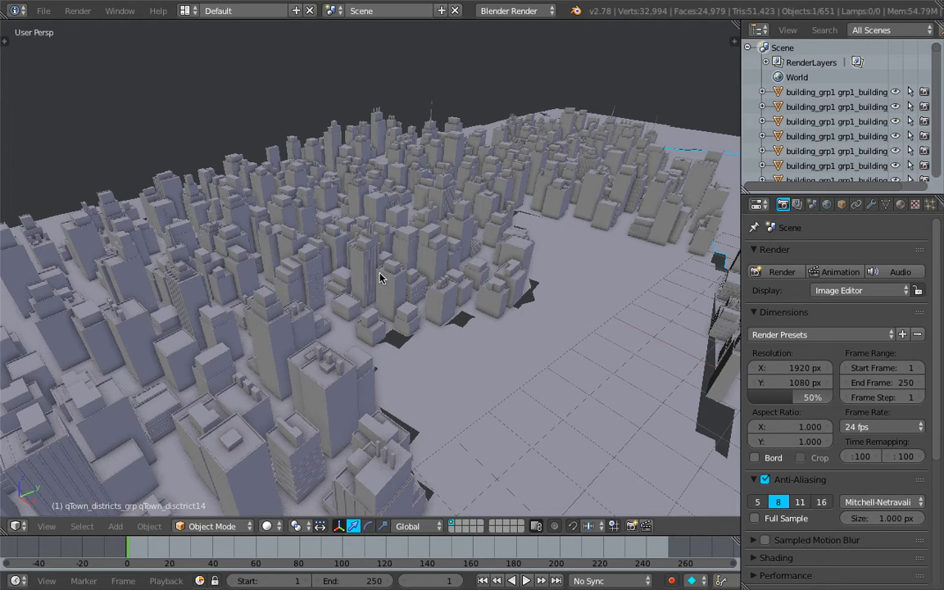
mouse_move(459, 315)
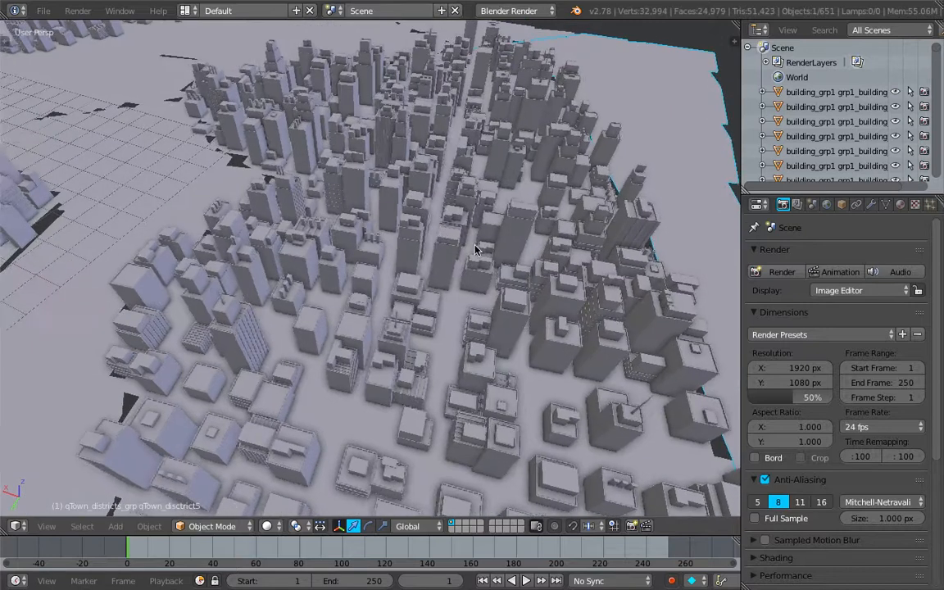
Orbit around the generated city and look over the smaller district of buildings.
drag(476, 250, 467, 287)
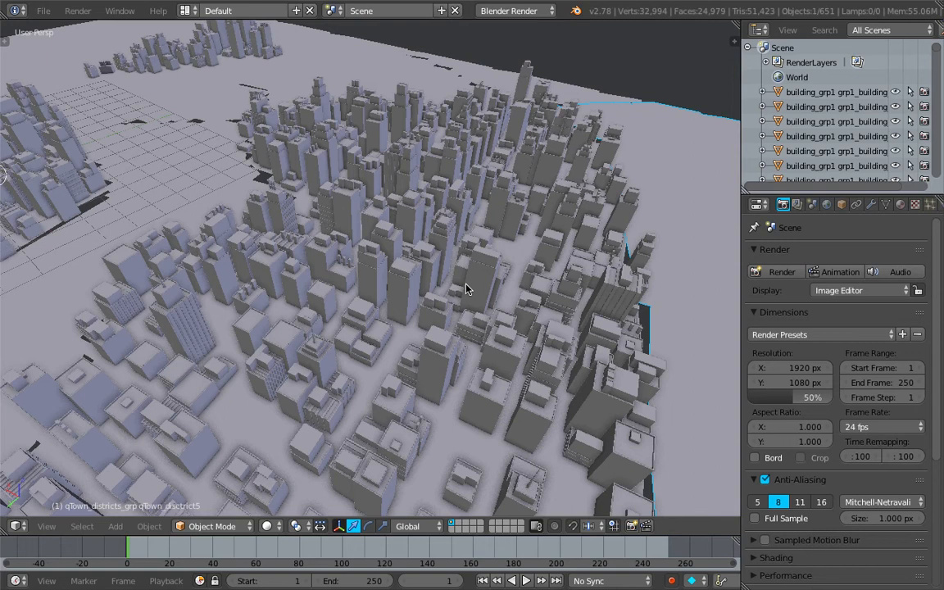
mouse_move(413, 298)
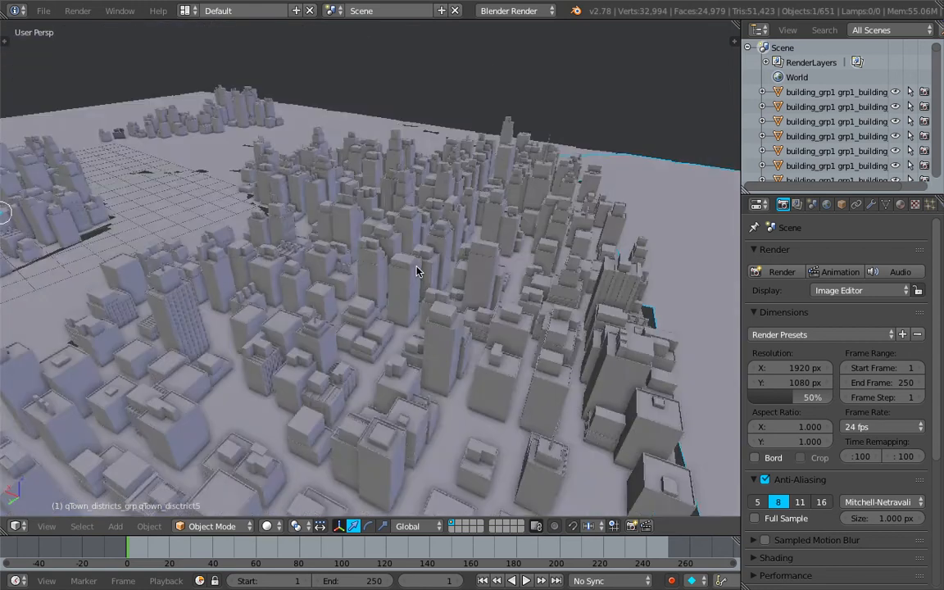
drag(416, 270, 458, 276)
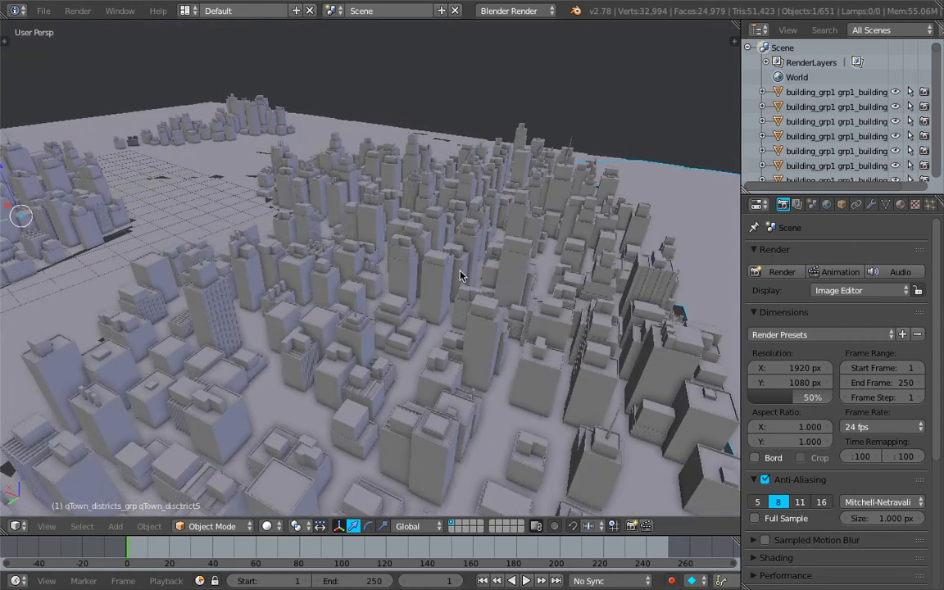
drag(458, 279, 451, 243)
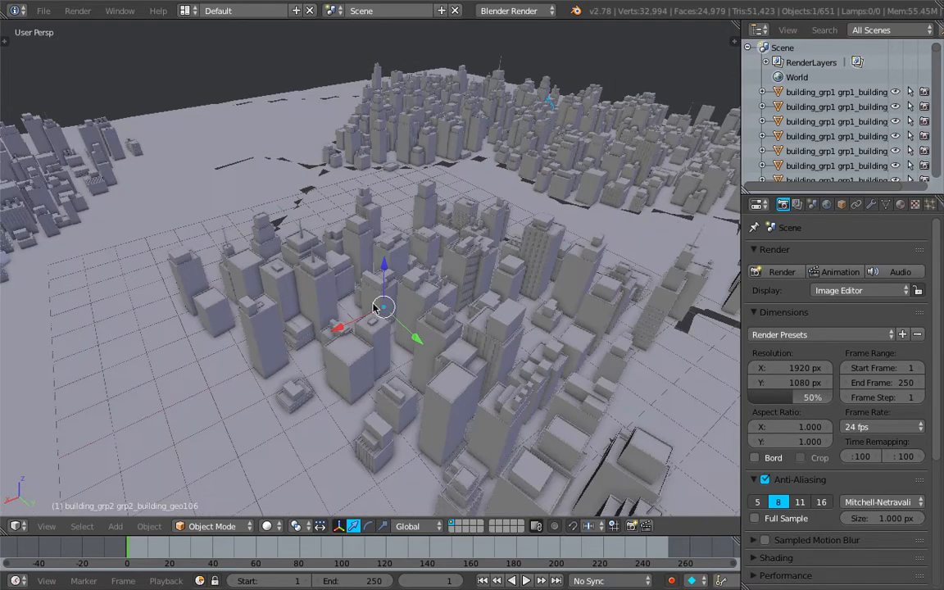
drag(375, 308, 364, 295)
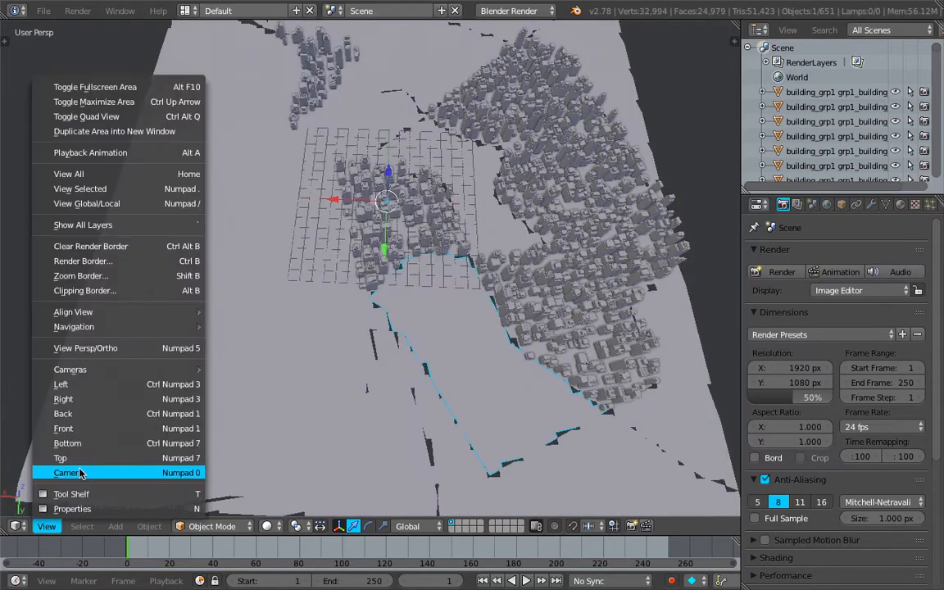
From top view, grease-pencil sketch a square block outline crossed by street lines beside the city.
click(59, 457)
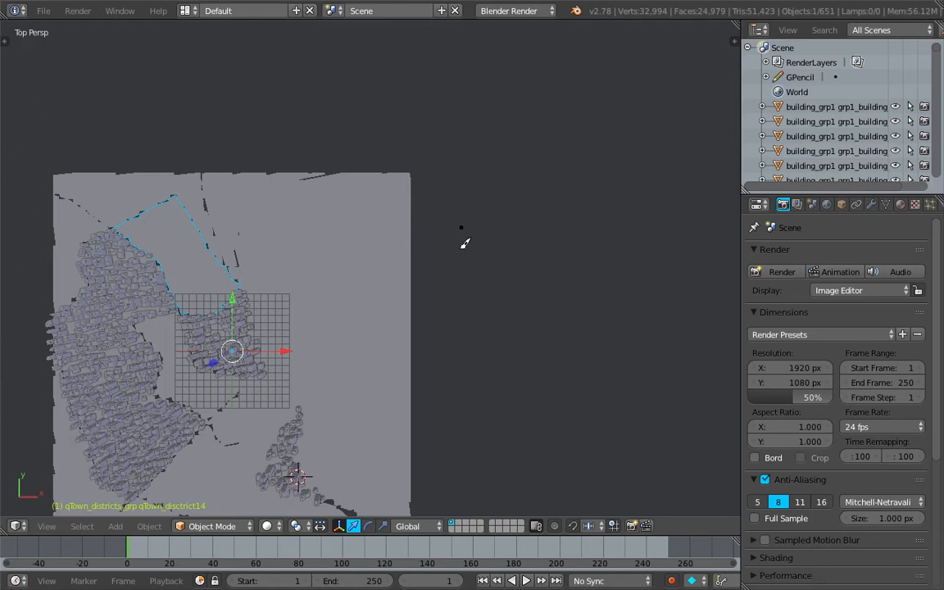
drag(460, 214, 637, 376)
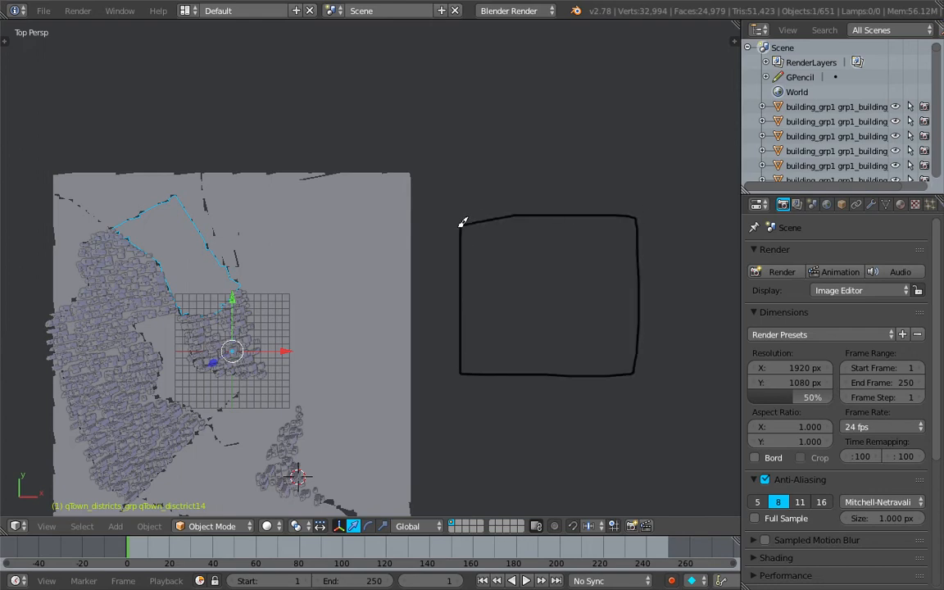
drag(475, 172, 508, 417)
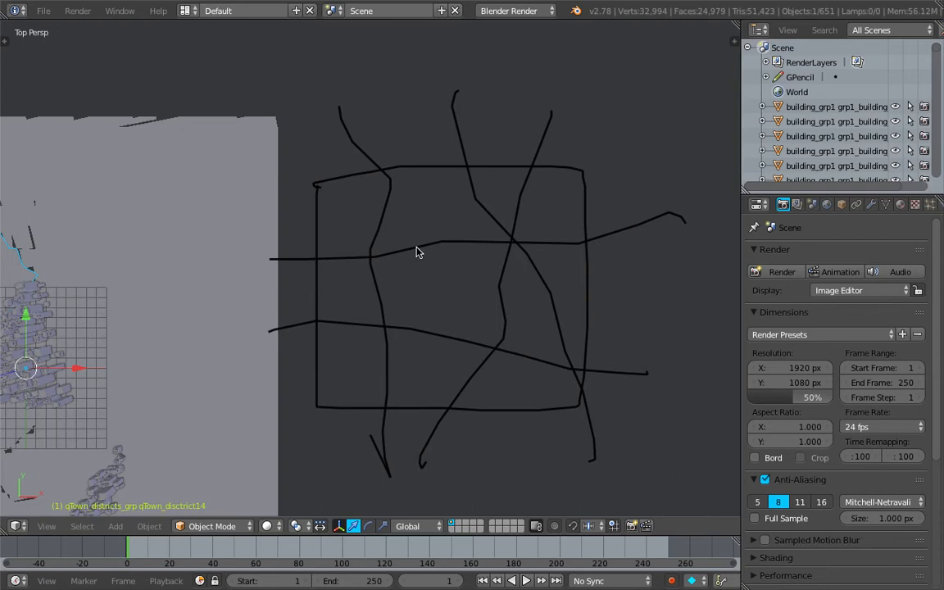
mouse_move(386, 249)
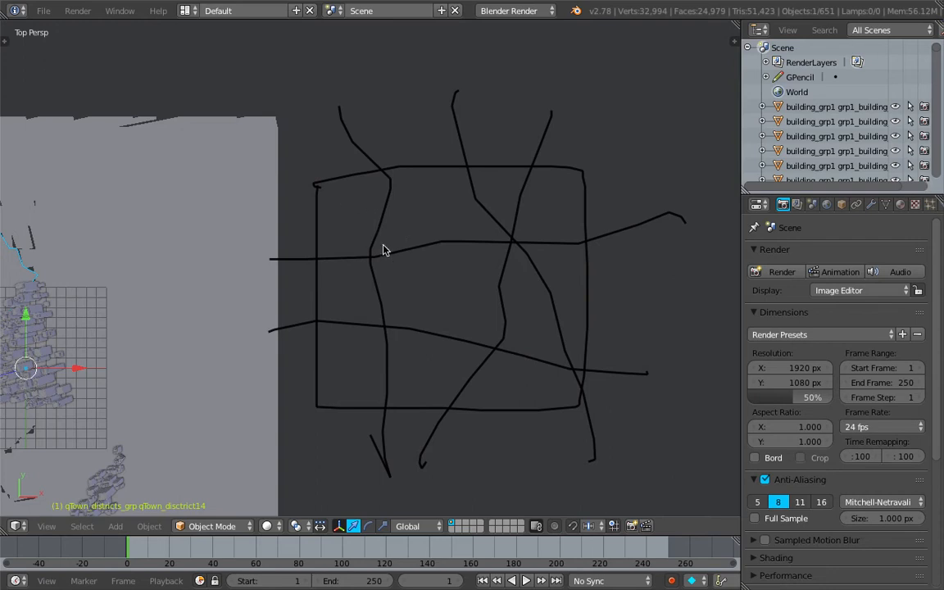
mouse_move(433, 226)
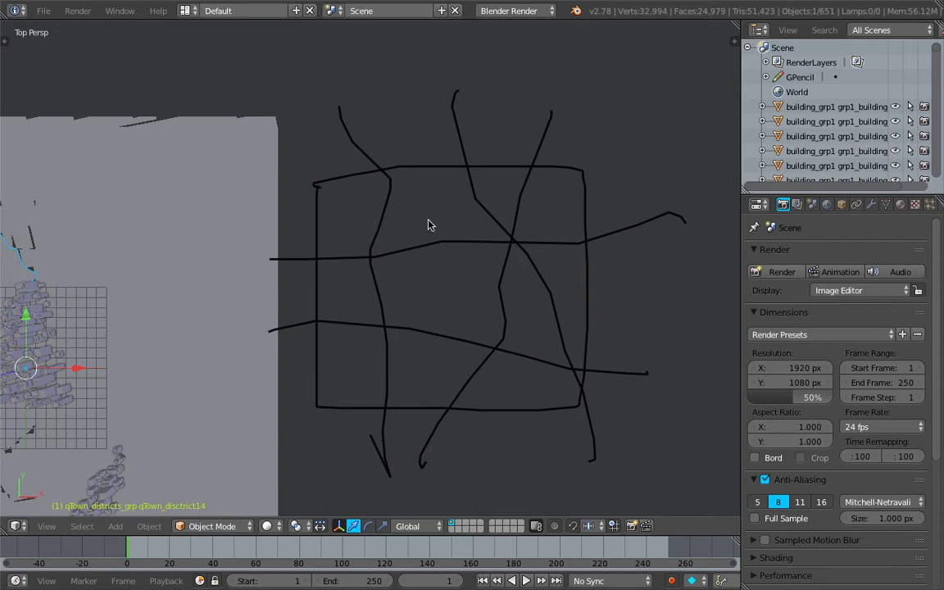
mouse_move(387, 194)
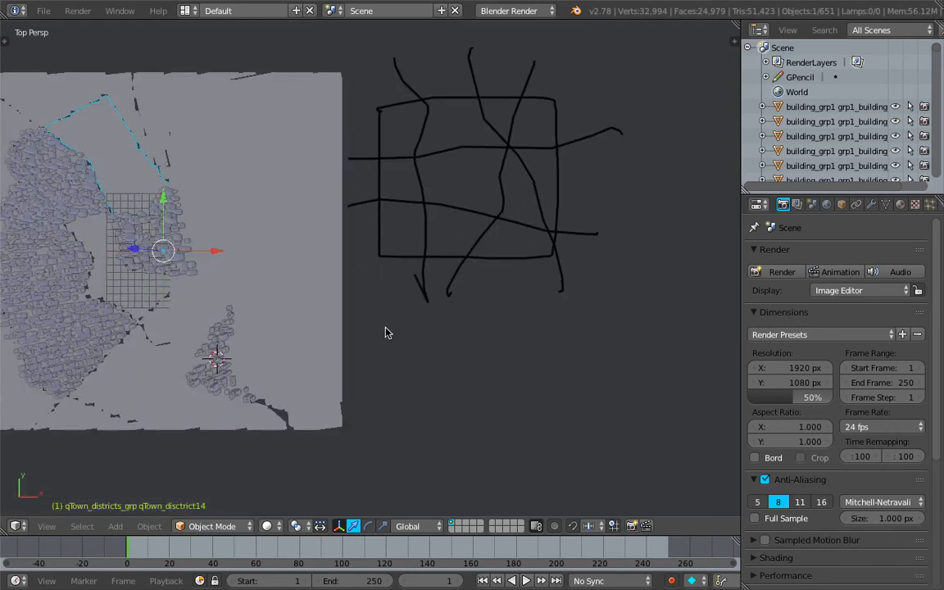
mouse_move(401, 144)
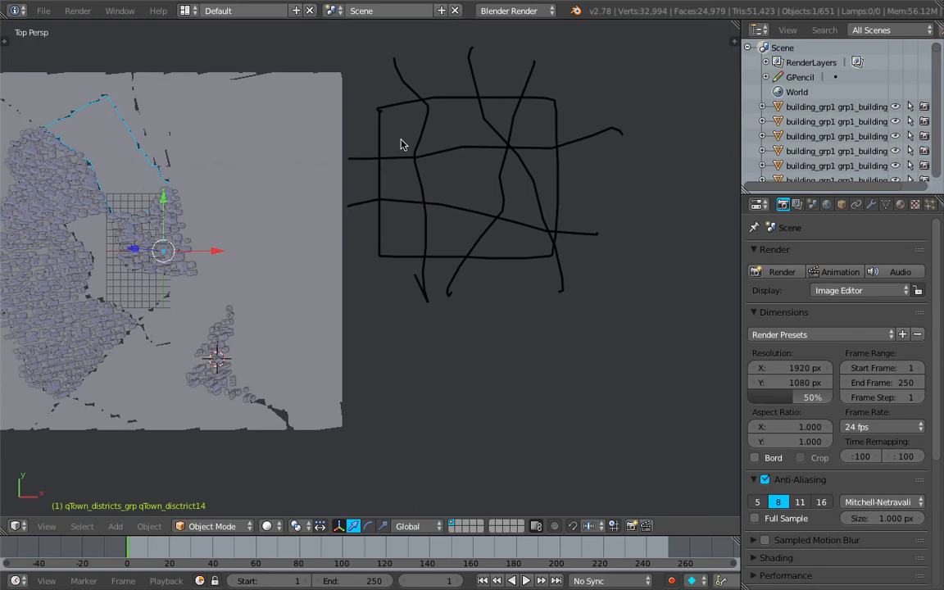
drag(401, 144, 335, 272)
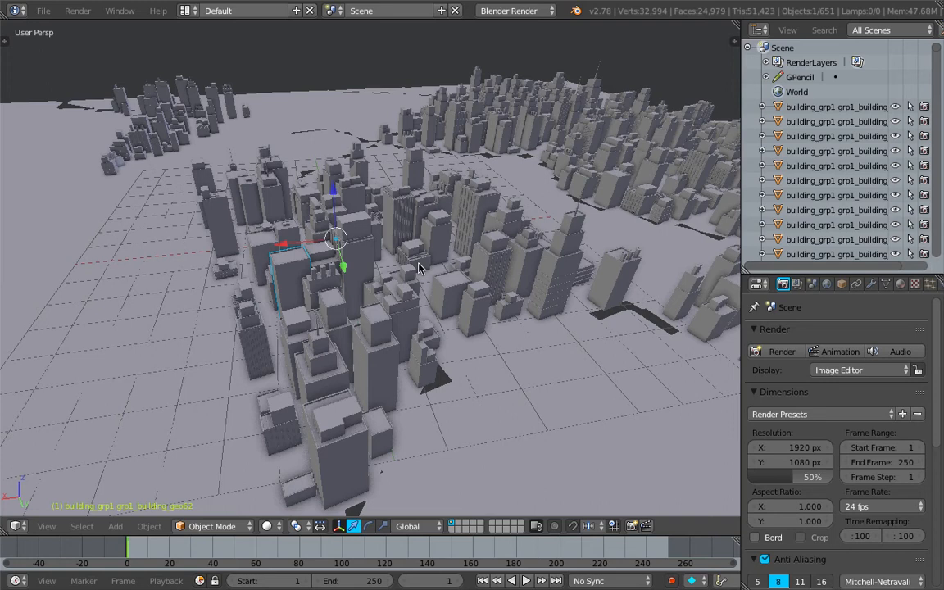
mouse_move(441, 262)
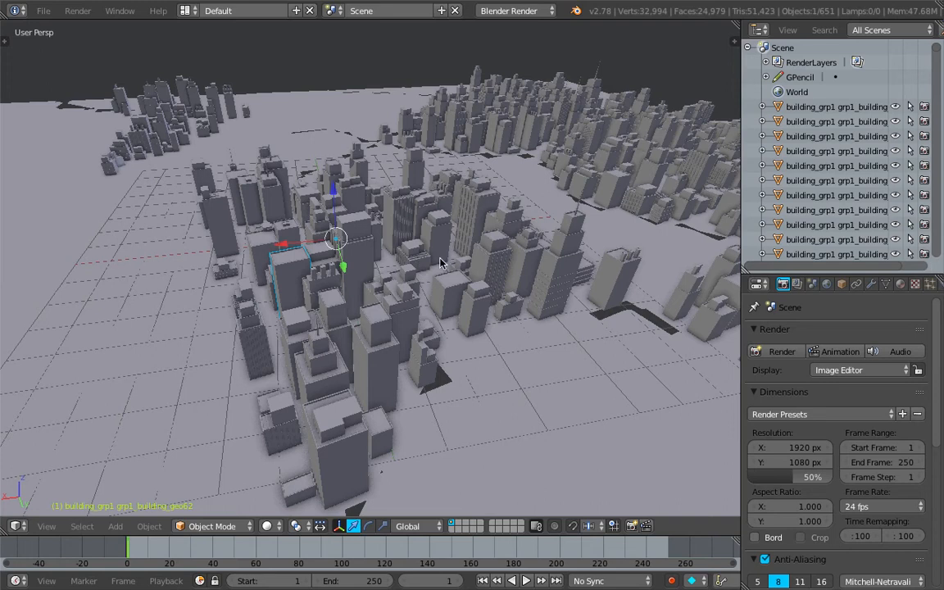
mouse_move(461, 262)
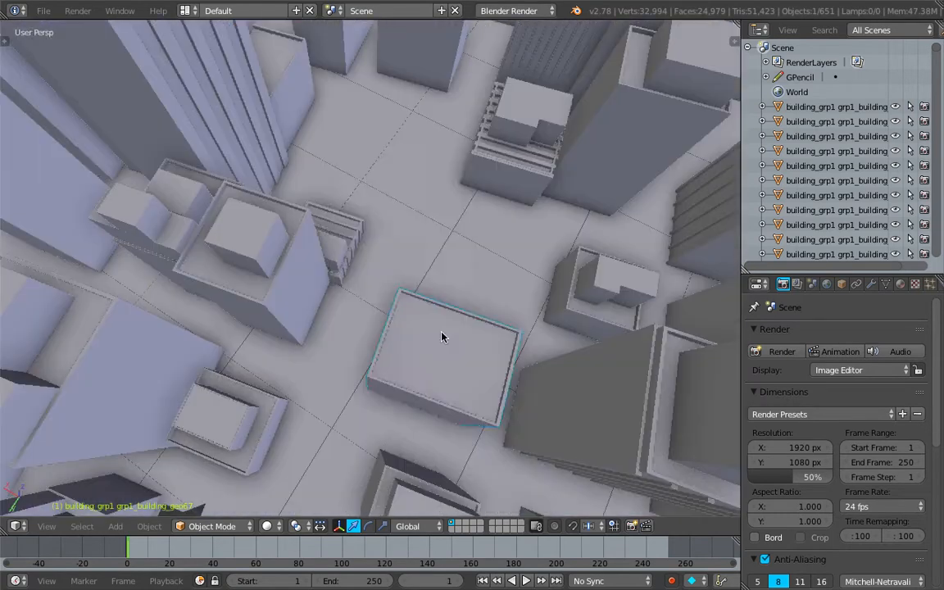
Orbit down to street level among the QTown buildings and past the tall towers.
drag(442, 336, 330, 308)
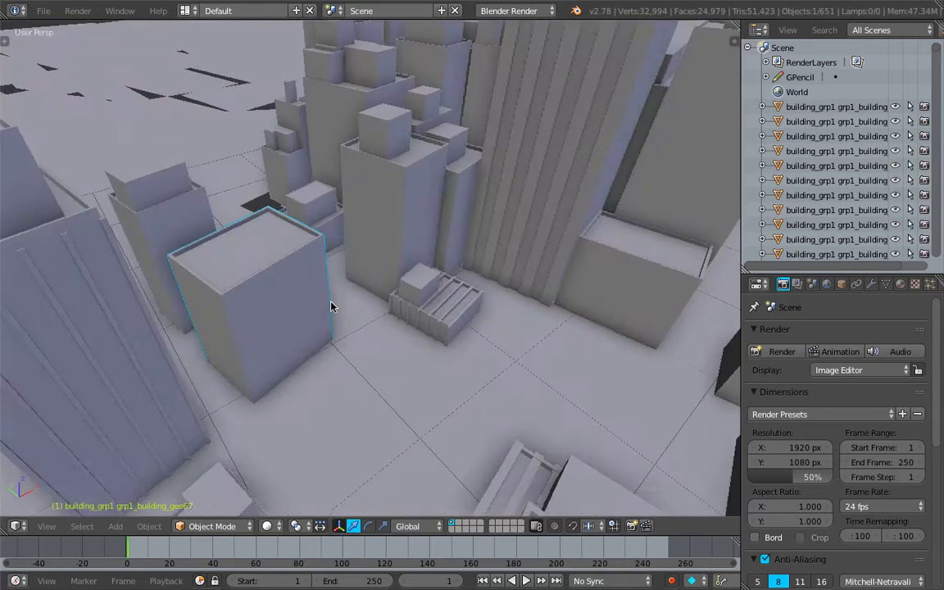
drag(331, 308, 393, 339)
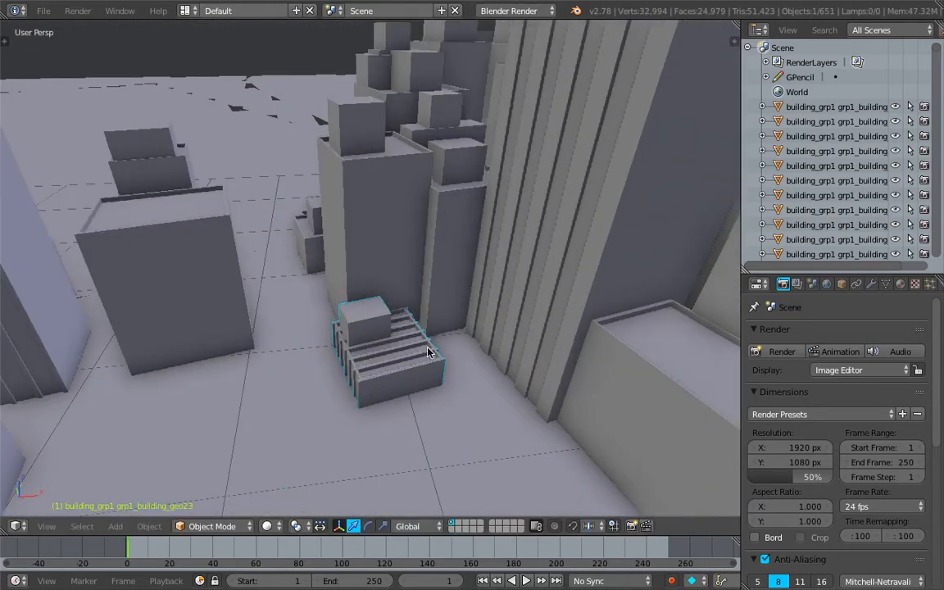
drag(434, 352, 434, 308)
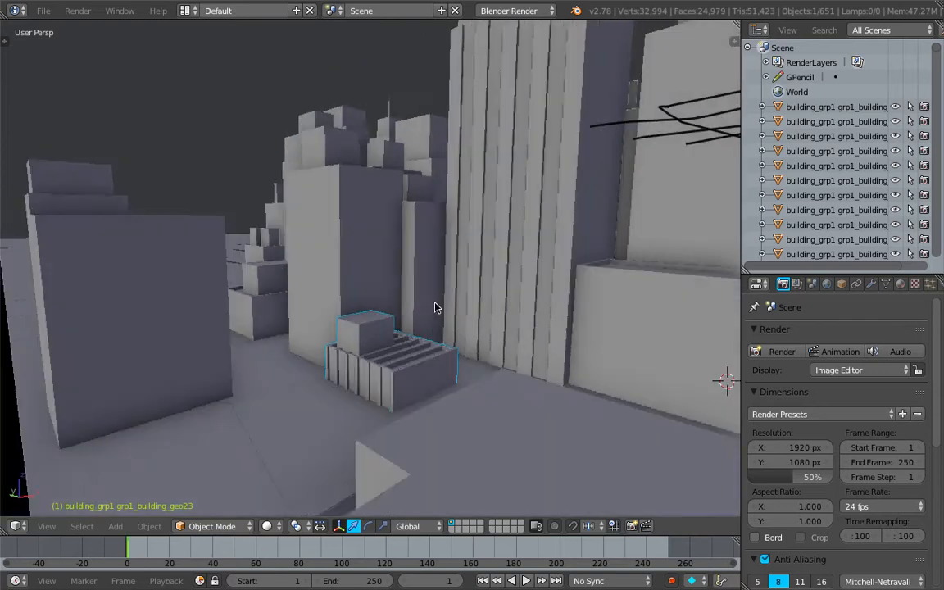
drag(435, 308, 500, 360)
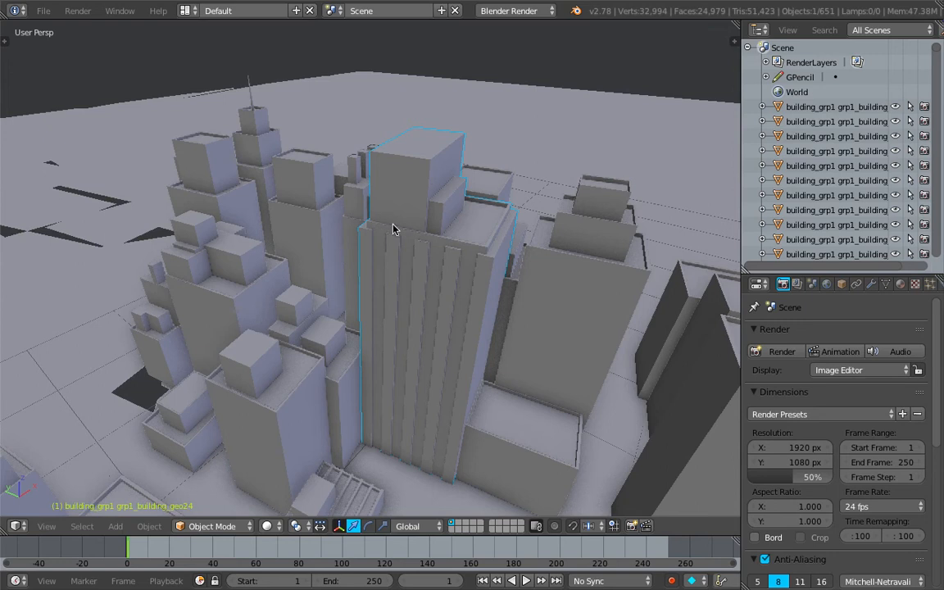
drag(393, 229, 374, 318)
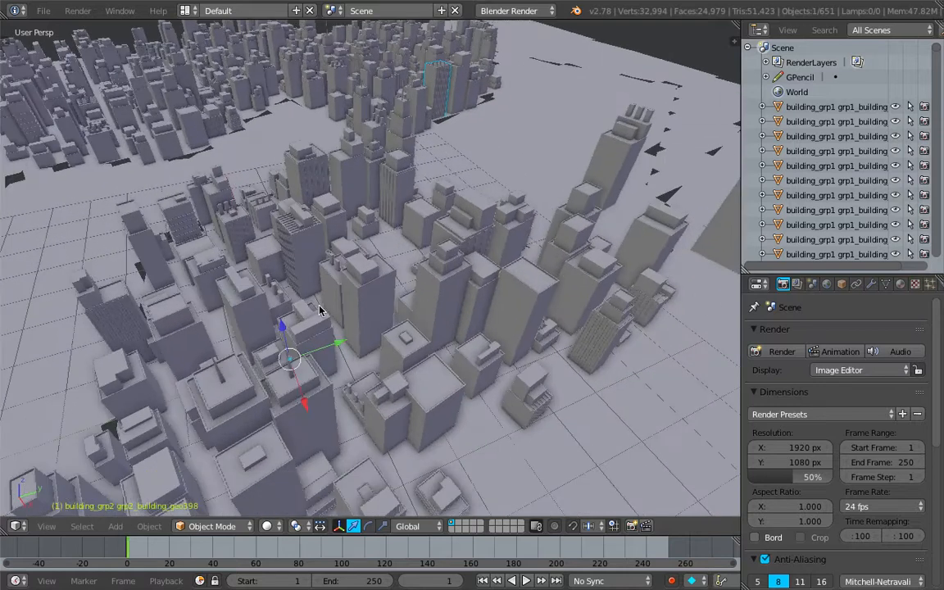
Switch to the screen showing the Sverchok Box_On_Ground node tree feeding the viewer.
drag(319, 310, 336, 360)
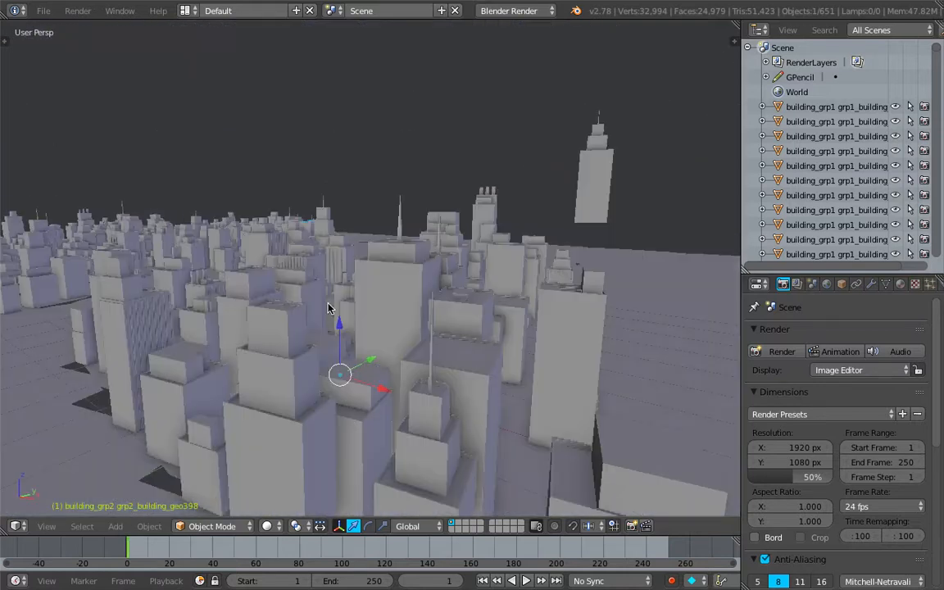
drag(327, 309, 195, 312)
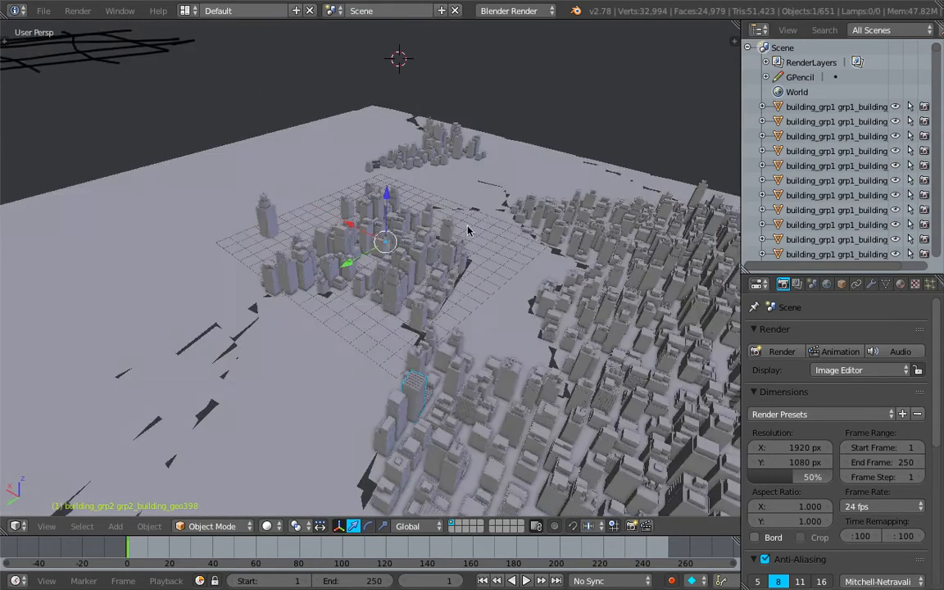
click(42, 9)
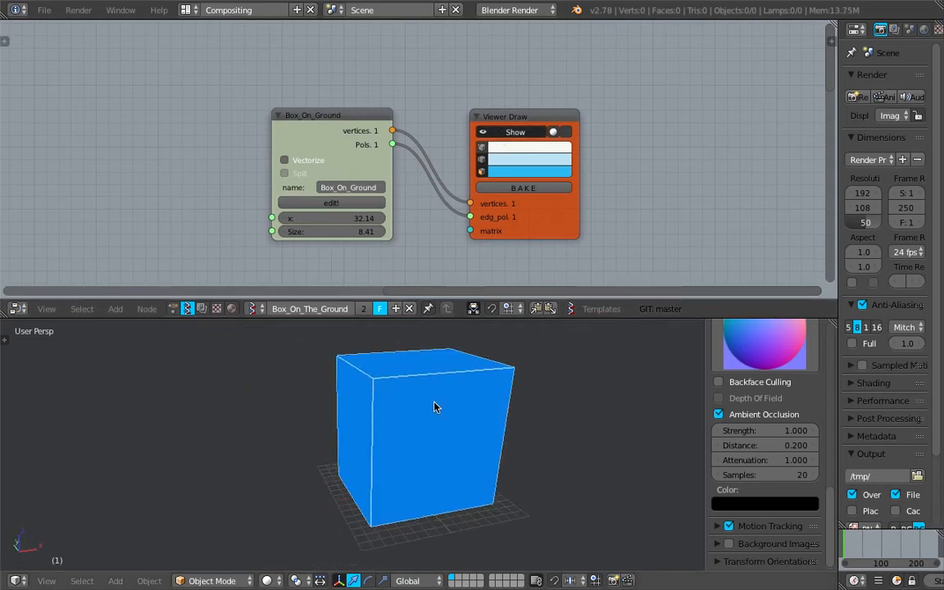
Replace the script node's viewer links with a new Box node connected into the viewer.
drag(331, 114, 230, 148)
text(box)
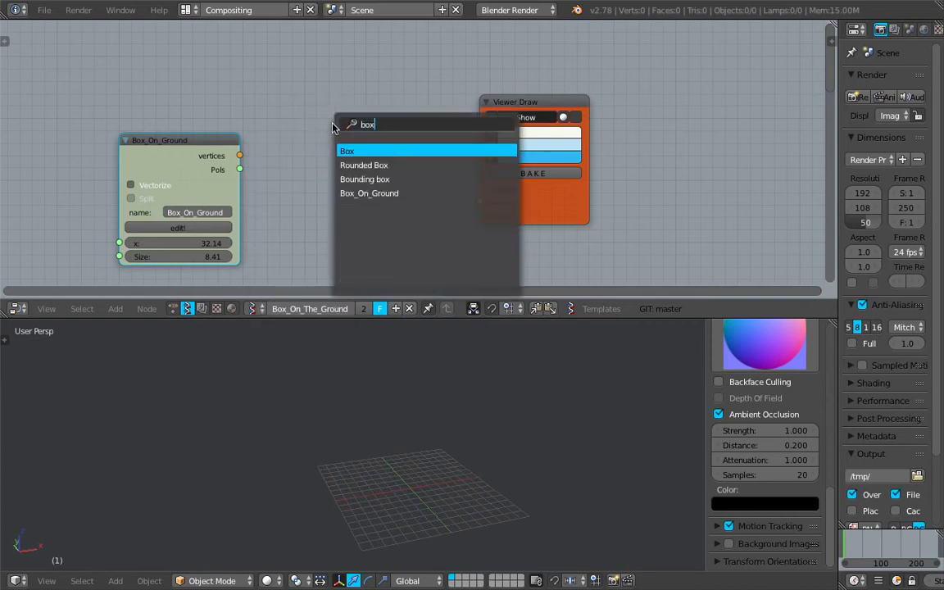
click(347, 151)
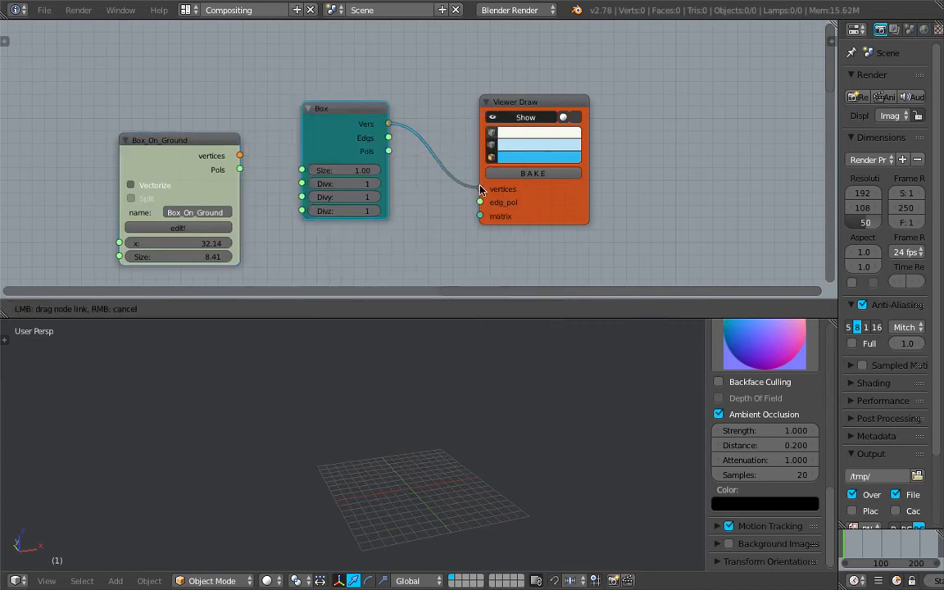
drag(389, 137, 480, 203)
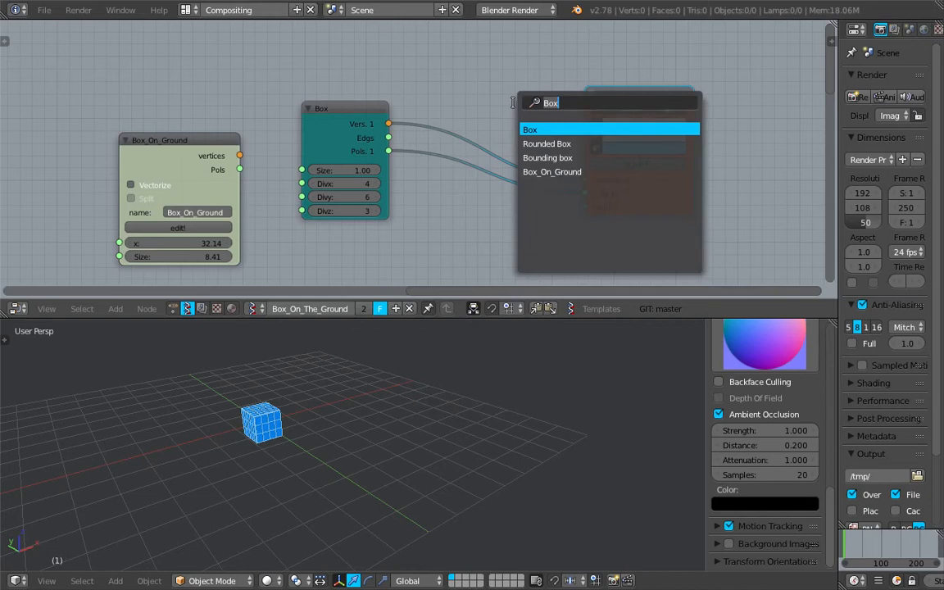
click(531, 129)
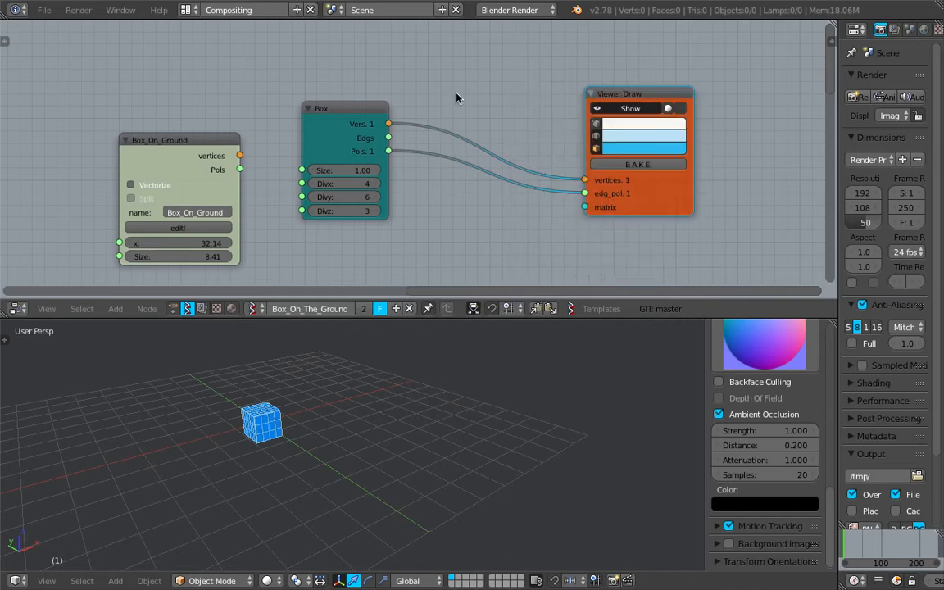
mouse_move(432, 81)
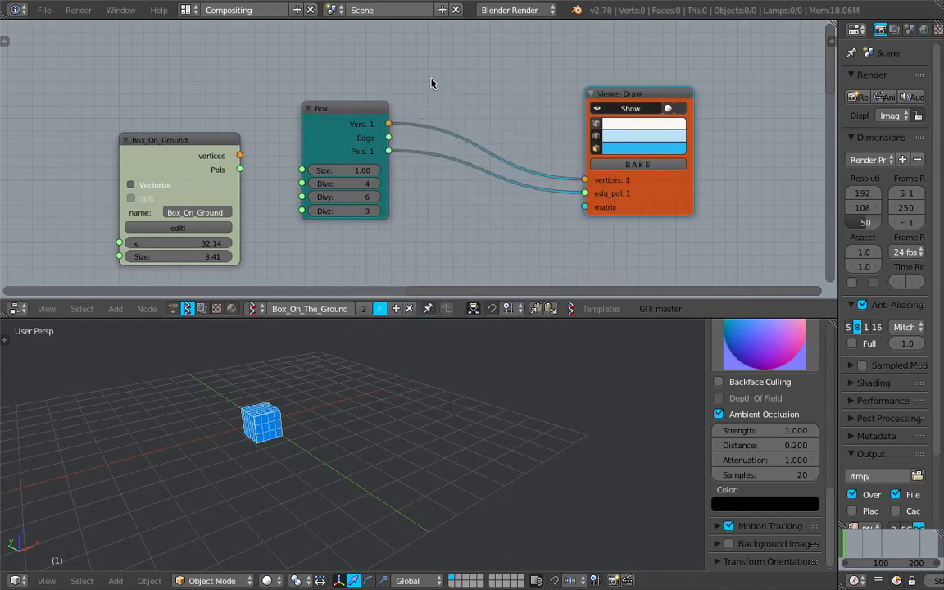
Insert a Vector Math node on the box vertices link and review its functions.
text(vector)
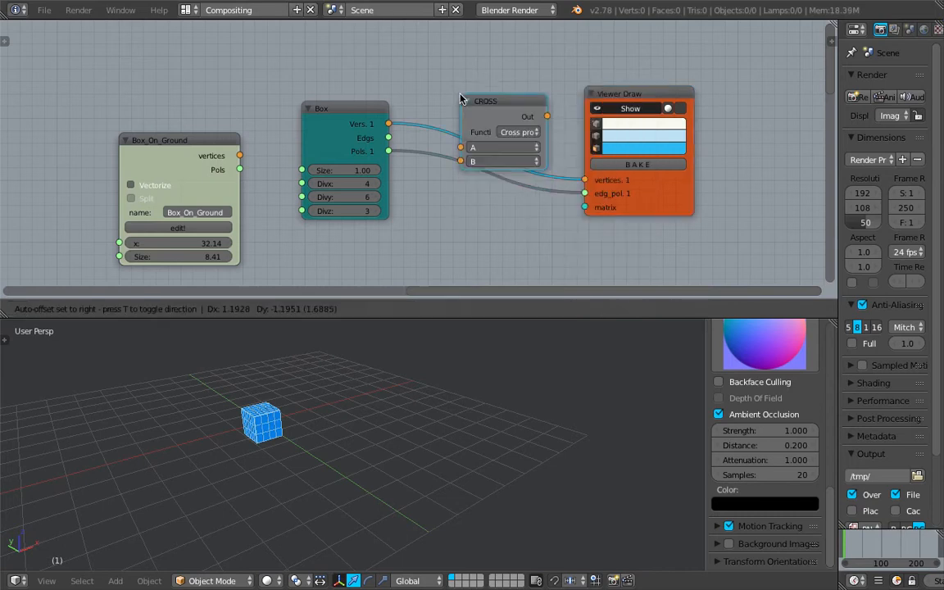
click(518, 131)
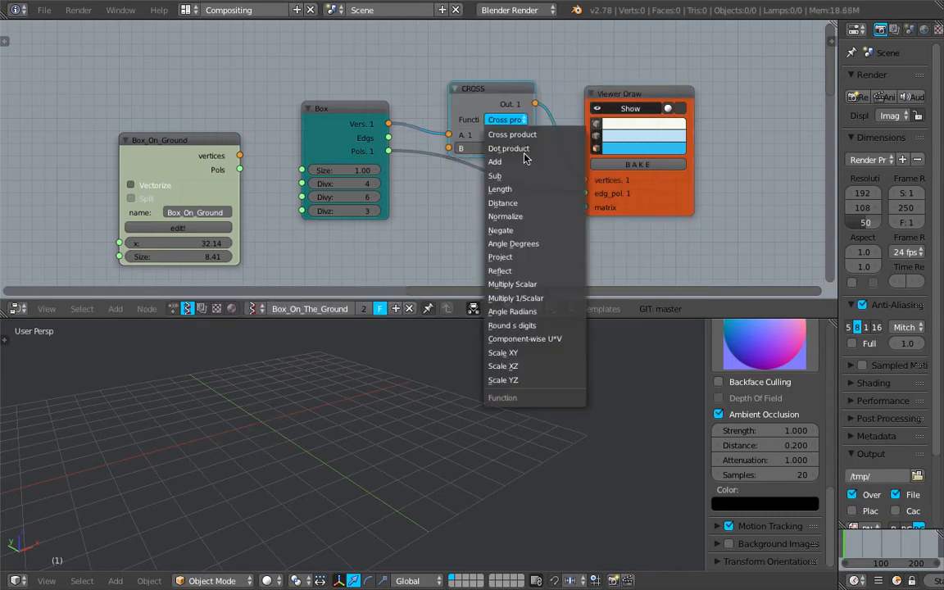
click(502, 350)
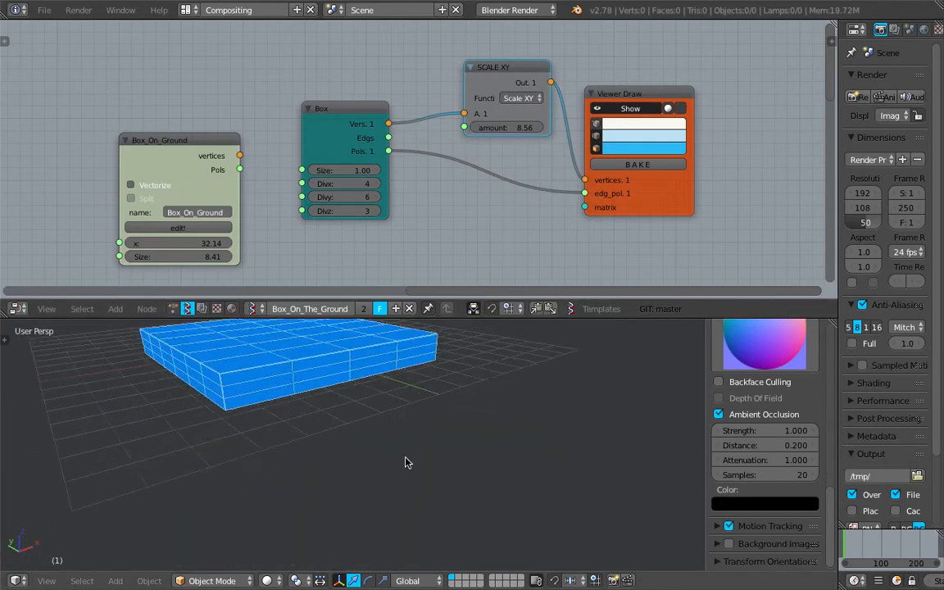
click(517, 98)
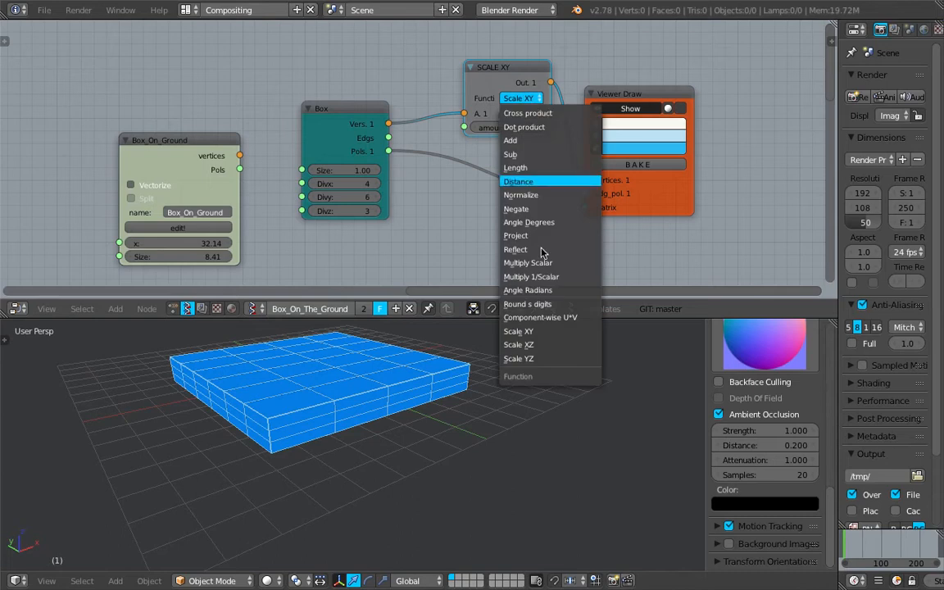
Try Scale XZ with an edited amount, then Scale YZ, stretching the subdivided box.
click(518, 344)
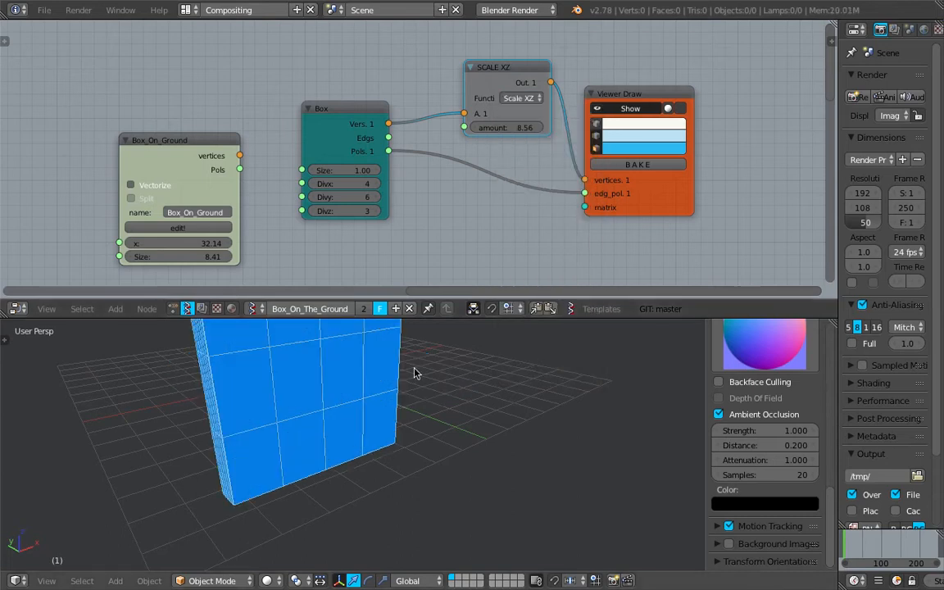
click(503, 128)
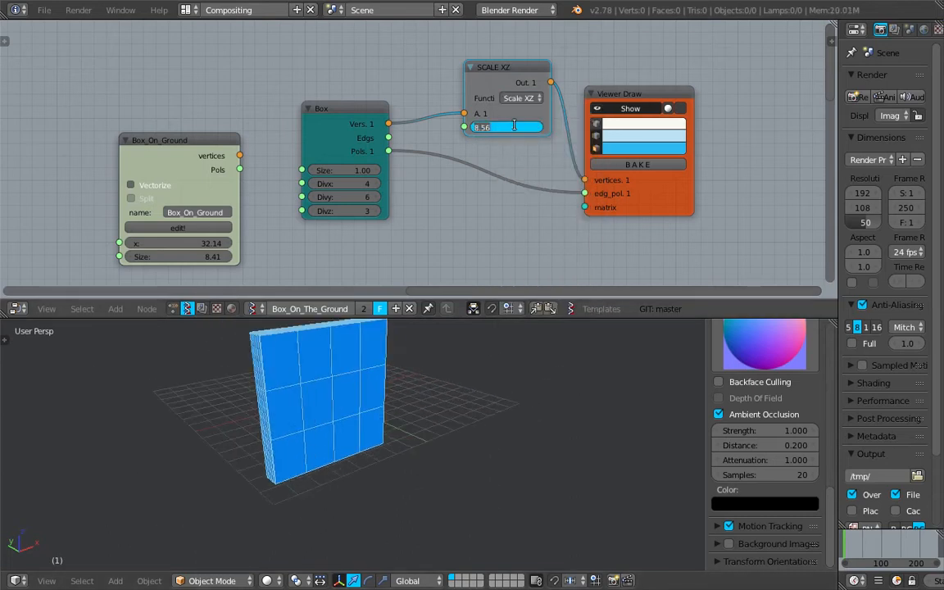
click(521, 99)
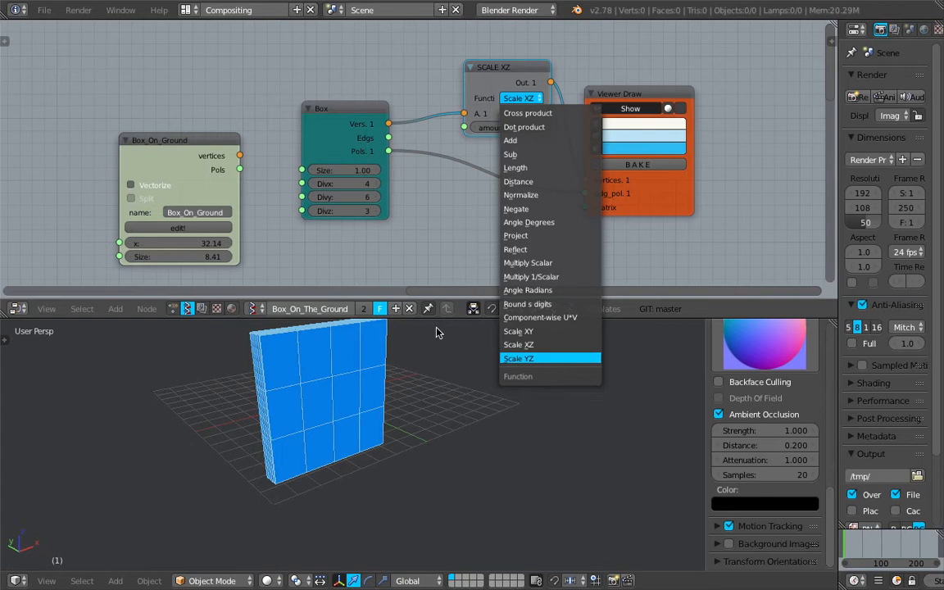
click(518, 357)
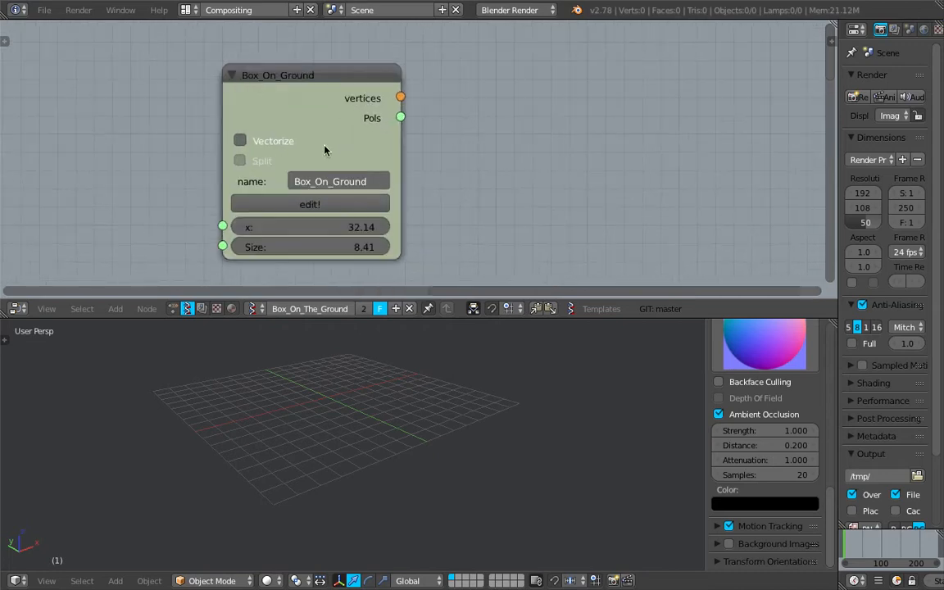
Add a Viewer Draw for Box_On_Ground and change its x and Size values for a smaller box.
text(v)
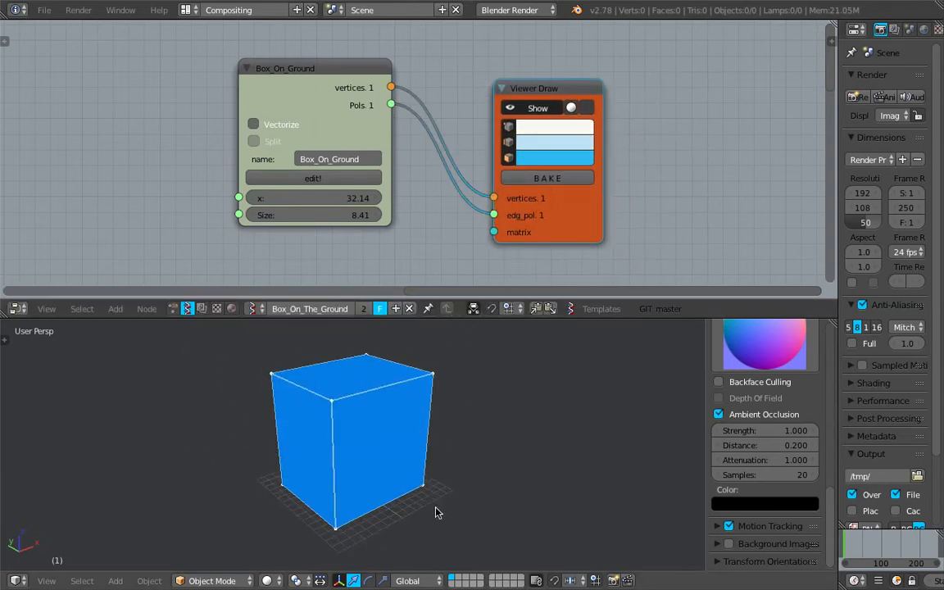
drag(287, 197, 328, 197)
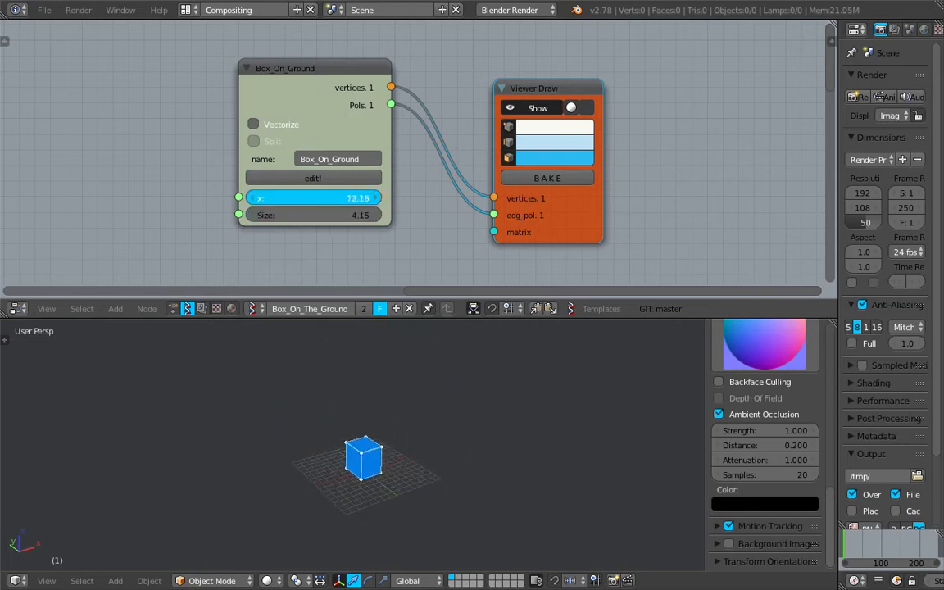
click(313, 196)
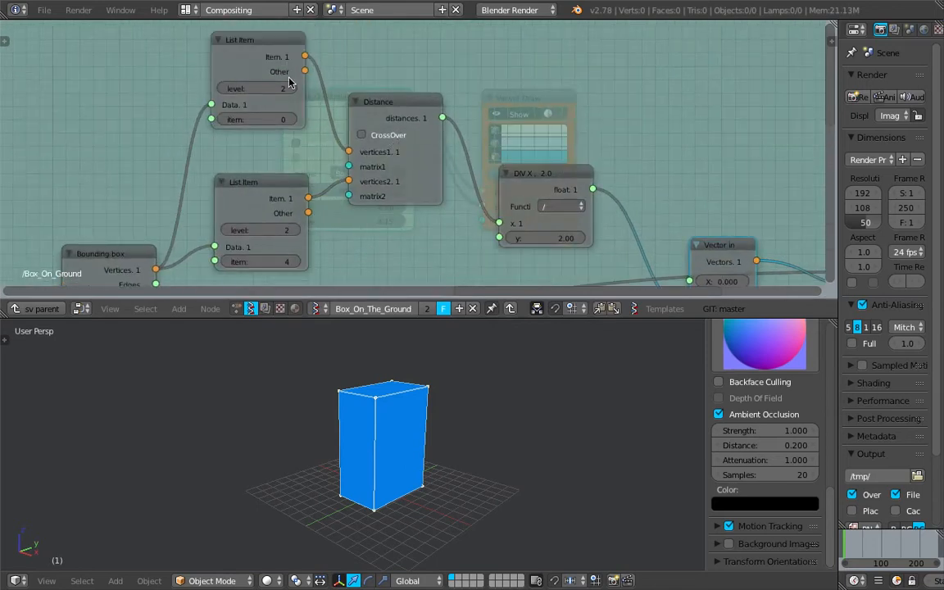
Reveal the Box_On_Ground group's internal bounding box, List Item and Distance nodes.
scroll(down, 3)
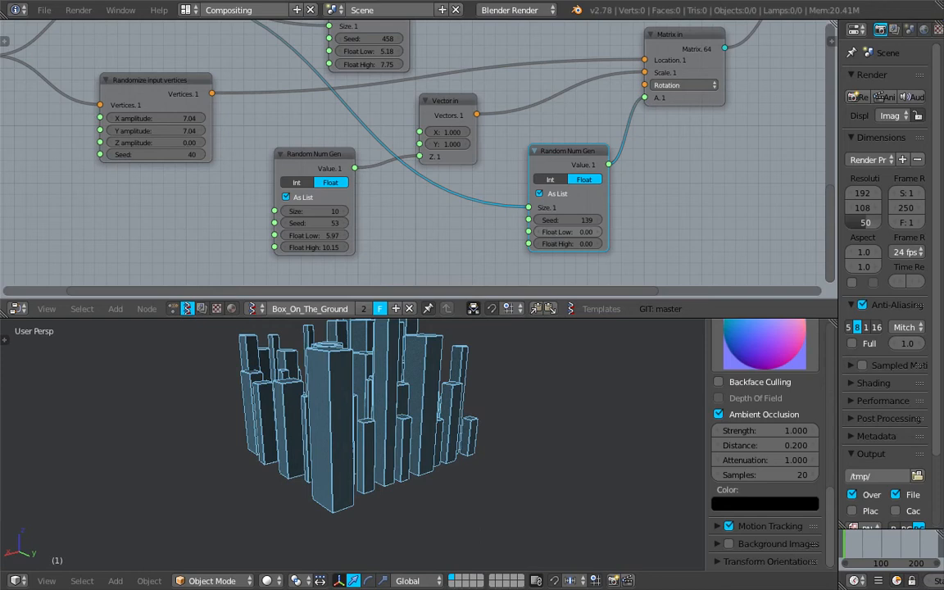
Feed a Plane MK2 grid through Randomize input vertices and adjust the jitter amplitudes.
drag(567, 232, 582, 232)
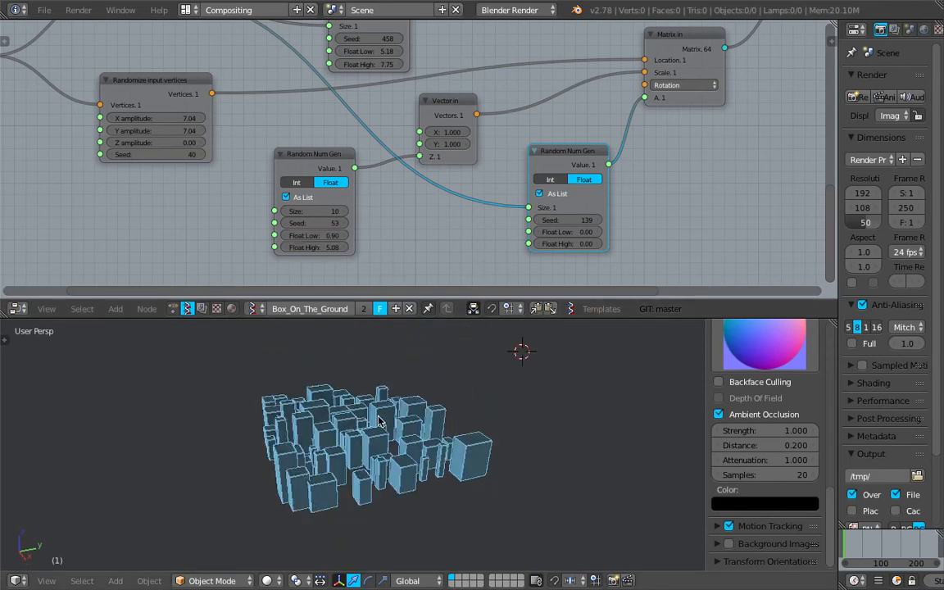
click(315, 236)
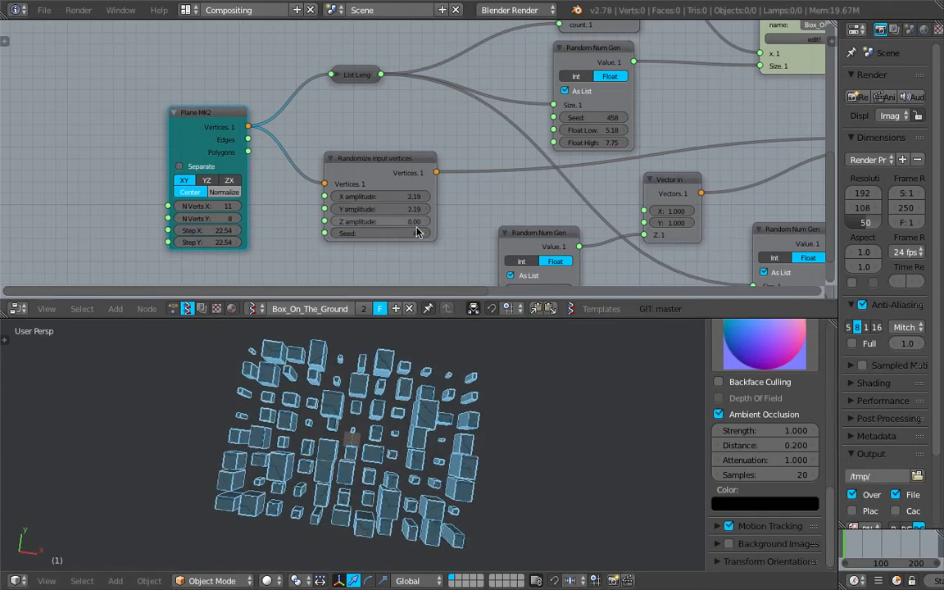
click(402, 232)
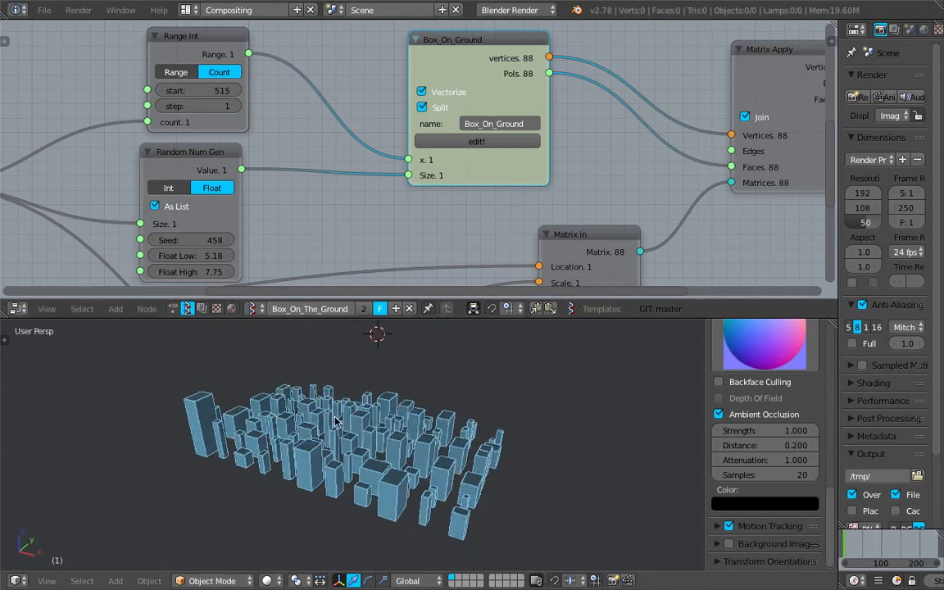
Adjust the Range Int start value twice, then bake the Sverchok city into a mesh object.
click(197, 90)
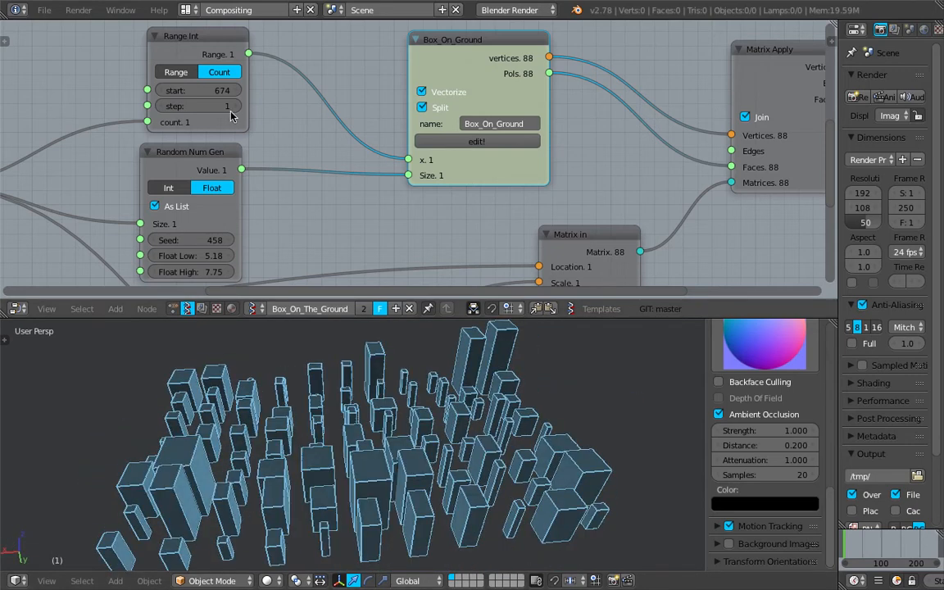
click(197, 90)
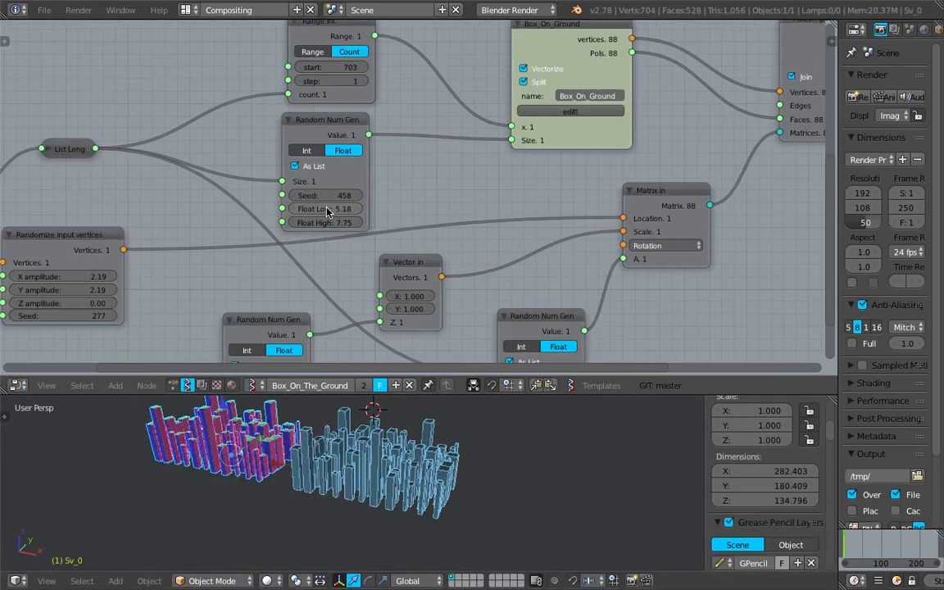
click(325, 195)
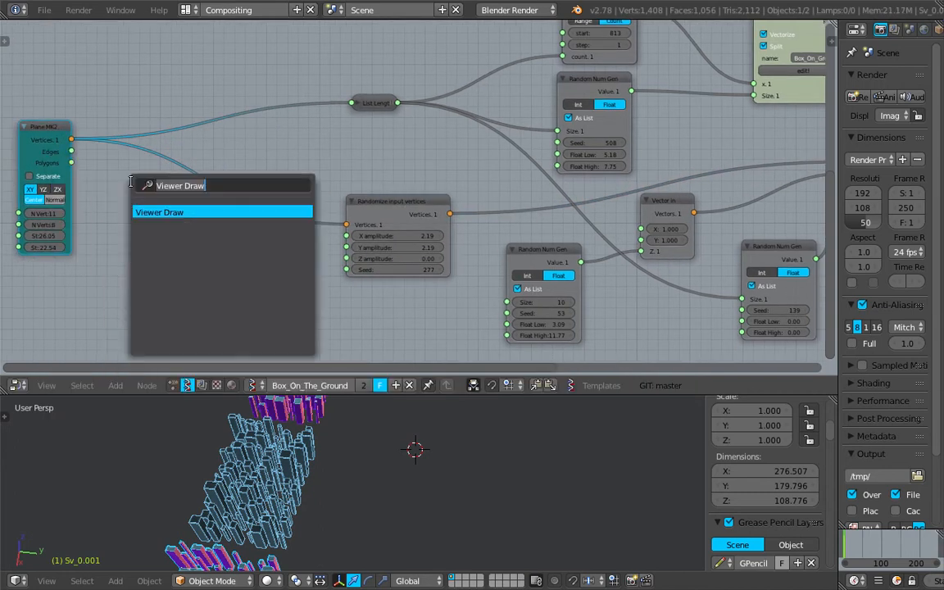
Search-add Random Vector MK2 and Vector Rewire nodes feeding the vertex randomizer.
text(random)
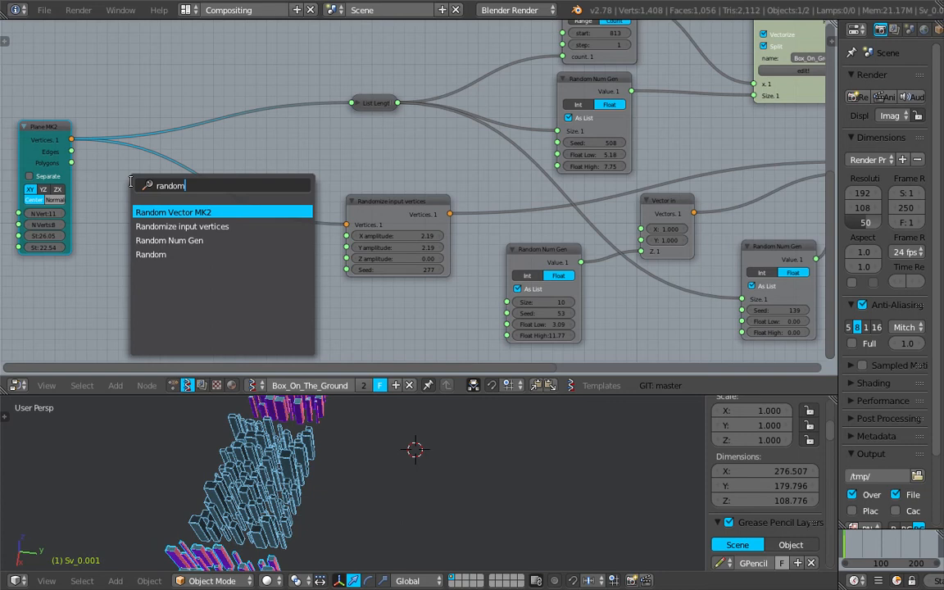
mouse_move(134, 183)
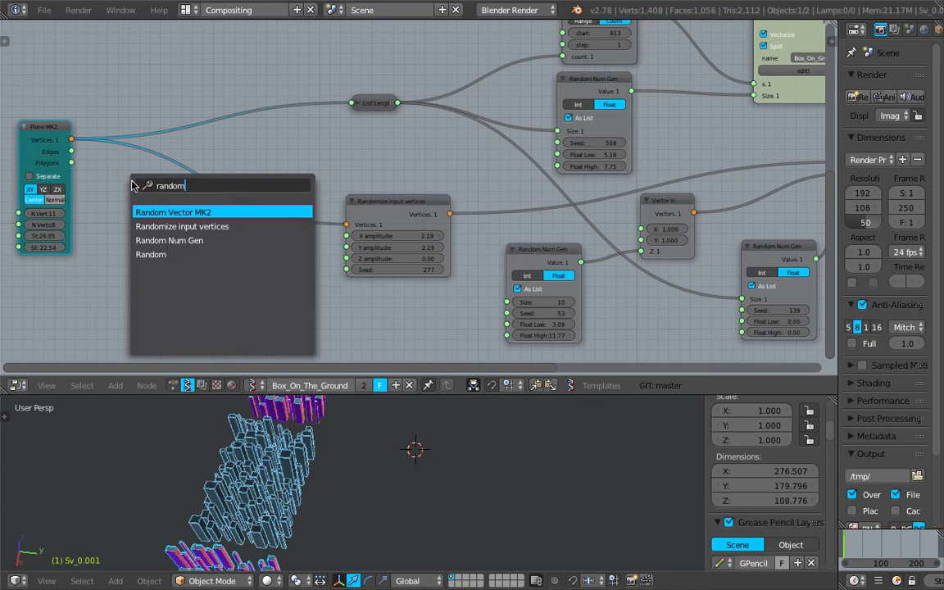
click(173, 211)
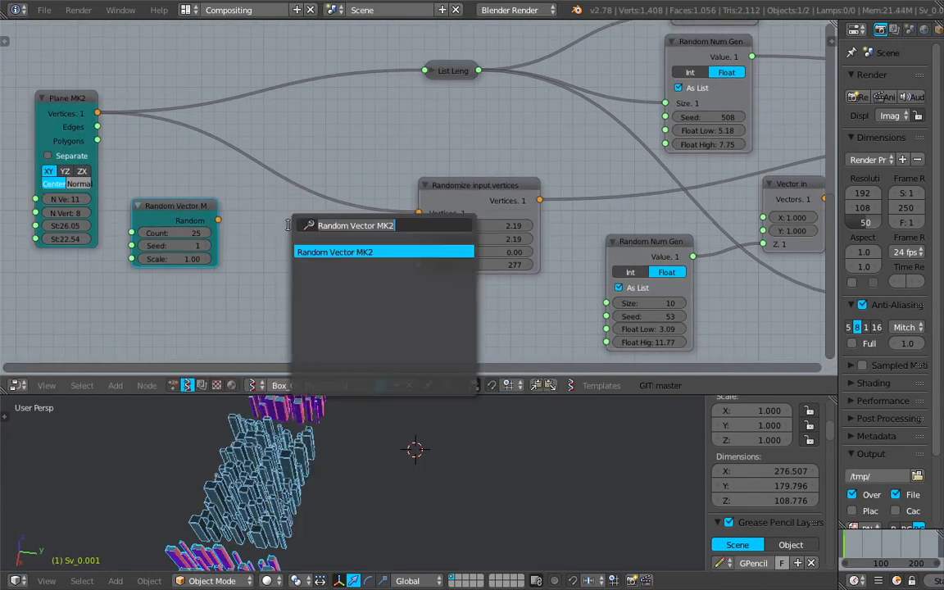
text(rew)
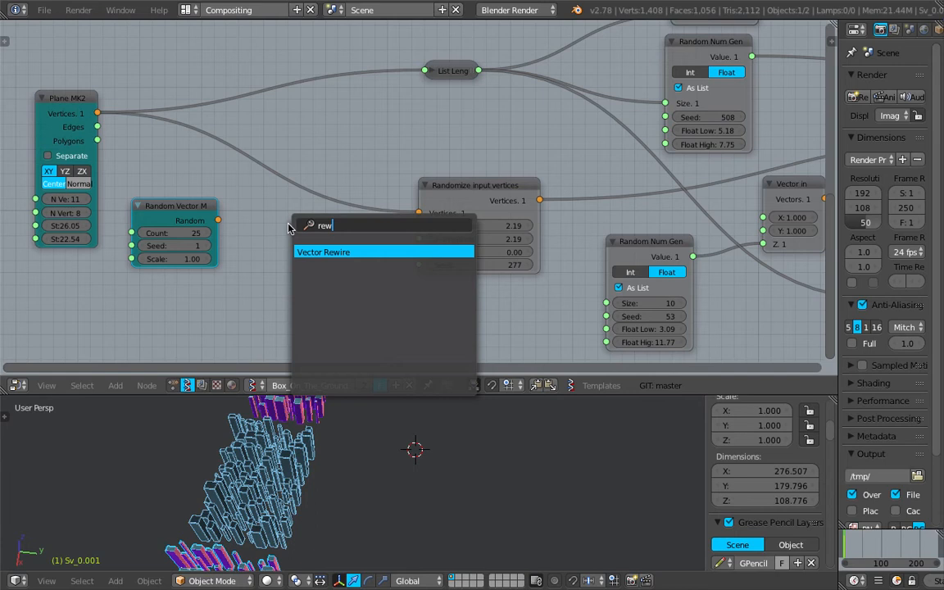
click(322, 252)
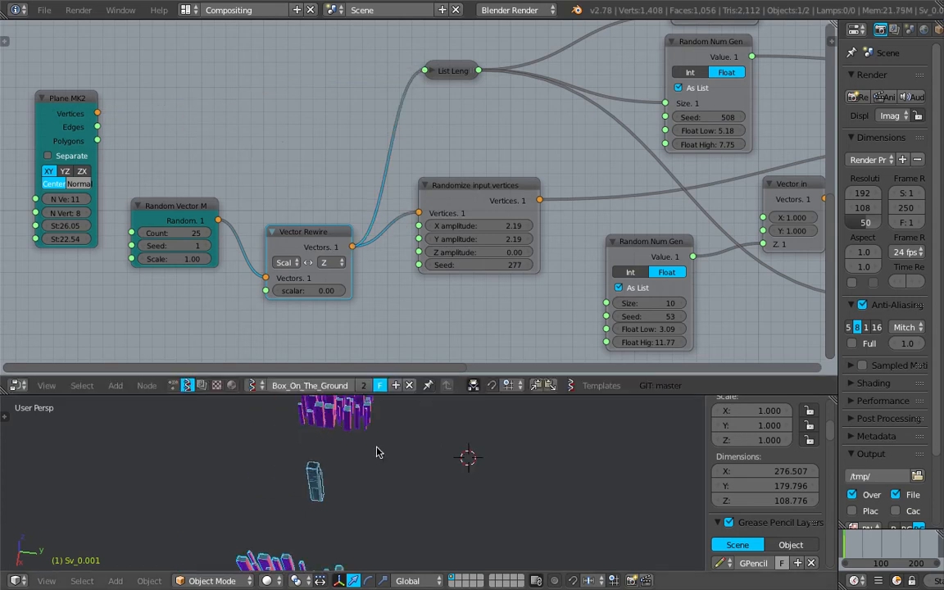
Raise the random vector scale to spread the buildings, then start an OBJ import.
click(173, 259)
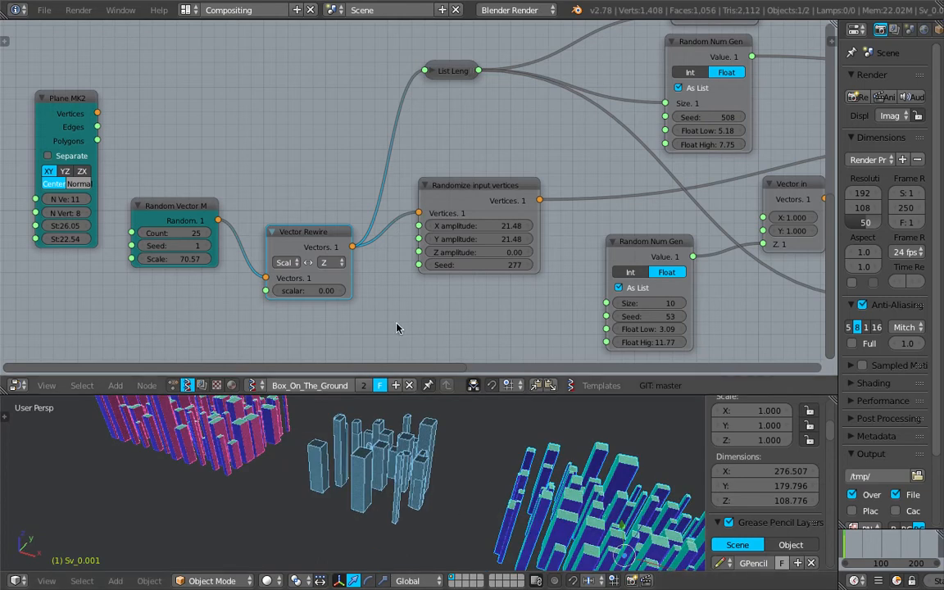
click(44, 10)
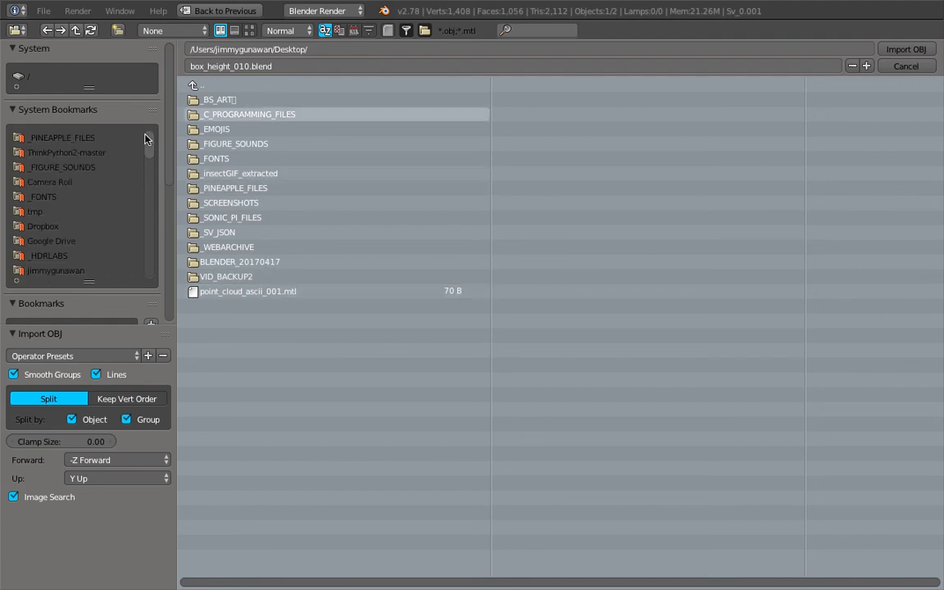
Jump to the Dropbox bookmark and enter the MAYA_QTOWN_TEST_OBJ folder.
click(43, 226)
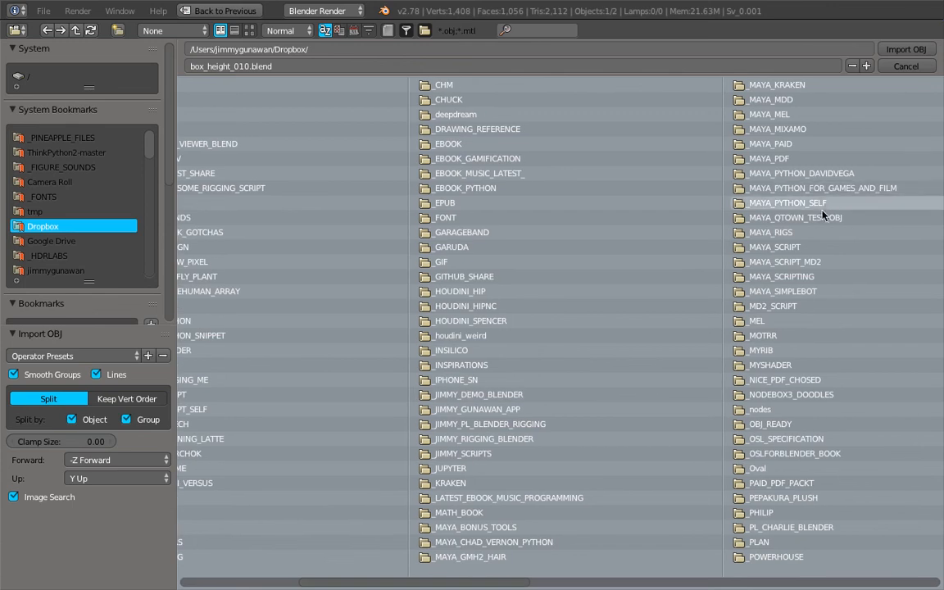
double_click(802, 216)
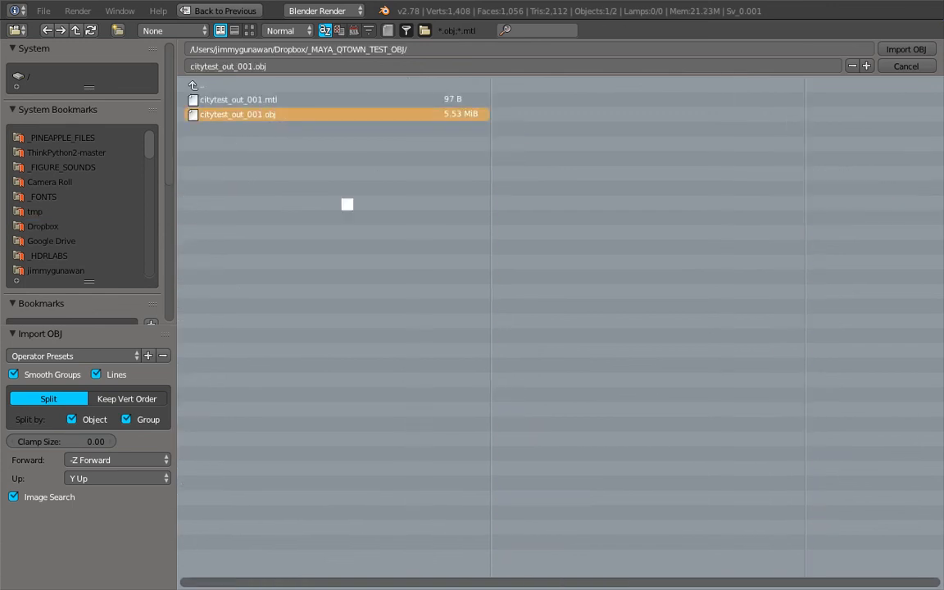
mouse_move(360, 203)
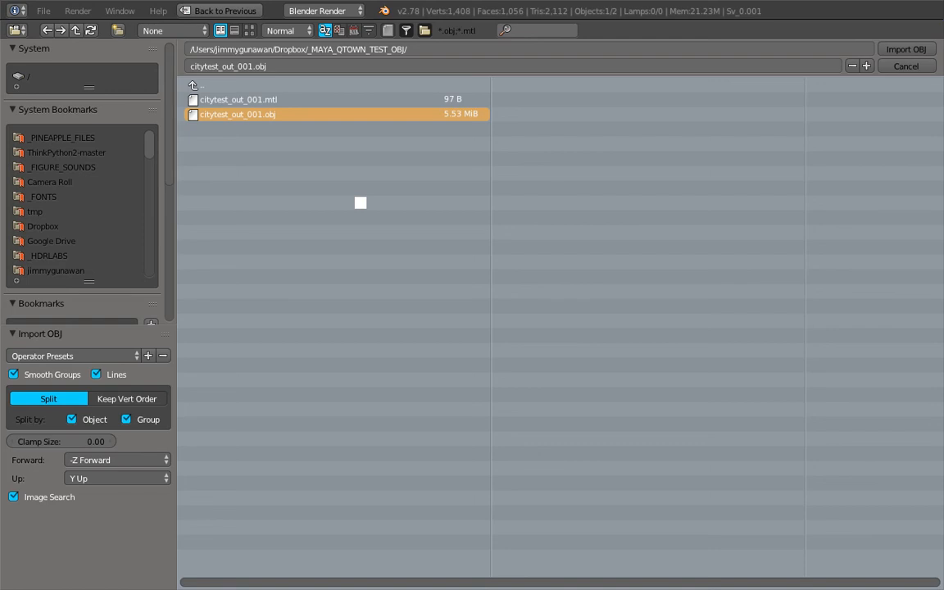
mouse_move(400, 222)
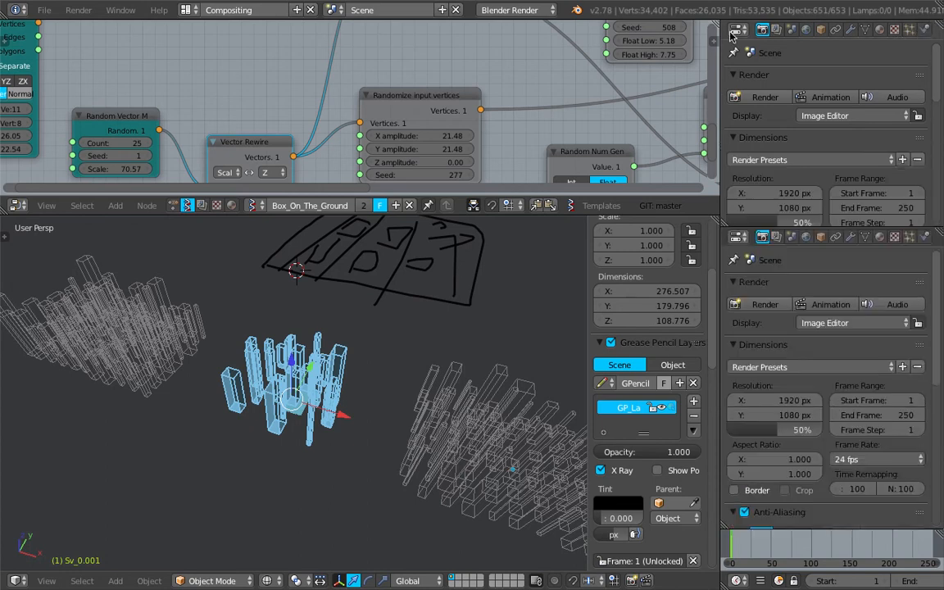
Show the imported buildings in the Outliner and move the 3D view in close among them.
click(737, 30)
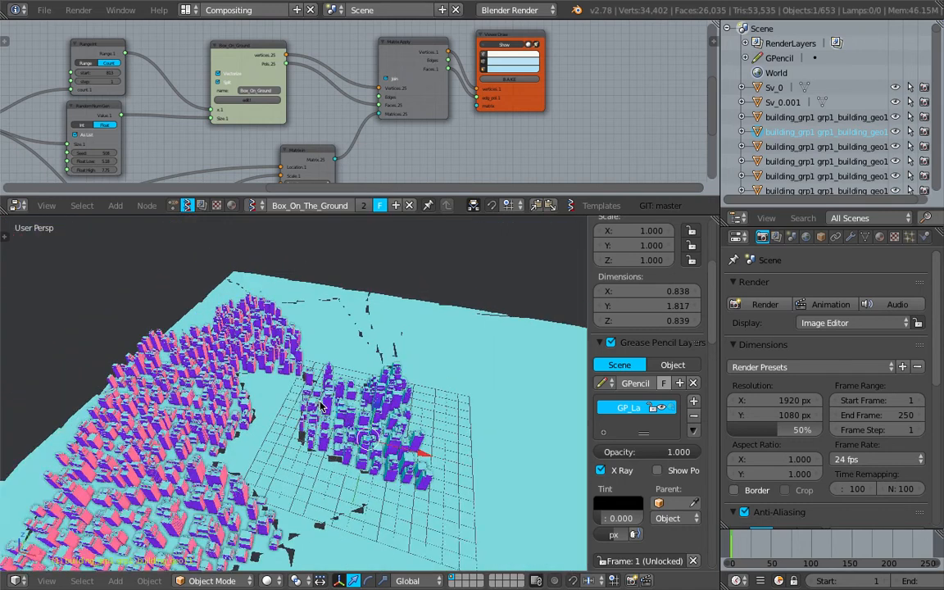
drag(328, 369, 344, 410)
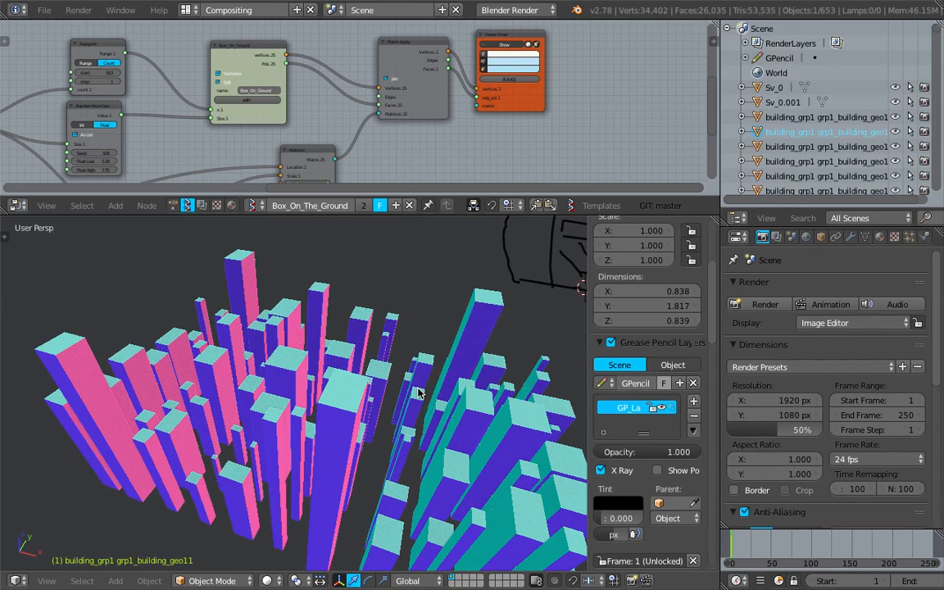
drag(417, 394, 360, 359)
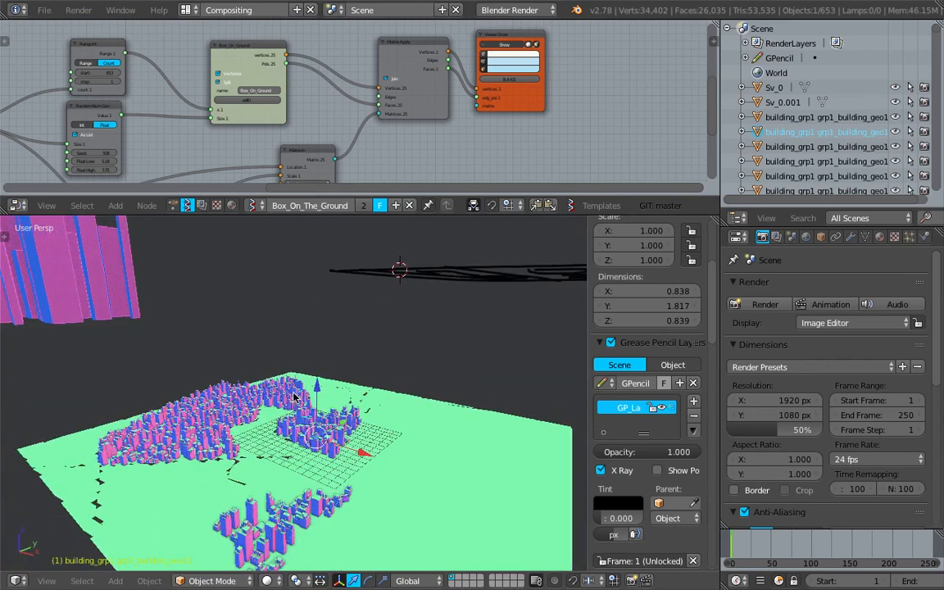
mouse_move(298, 398)
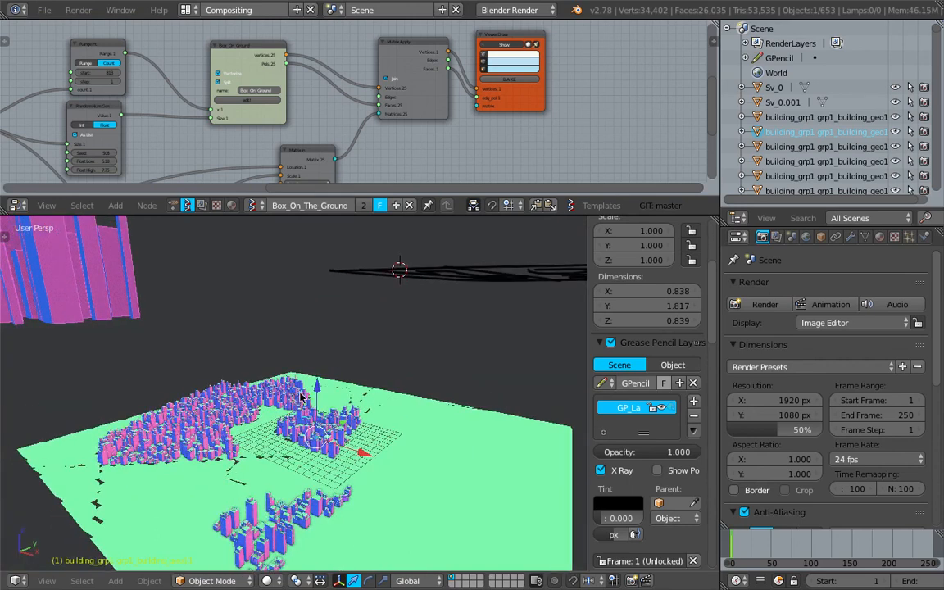